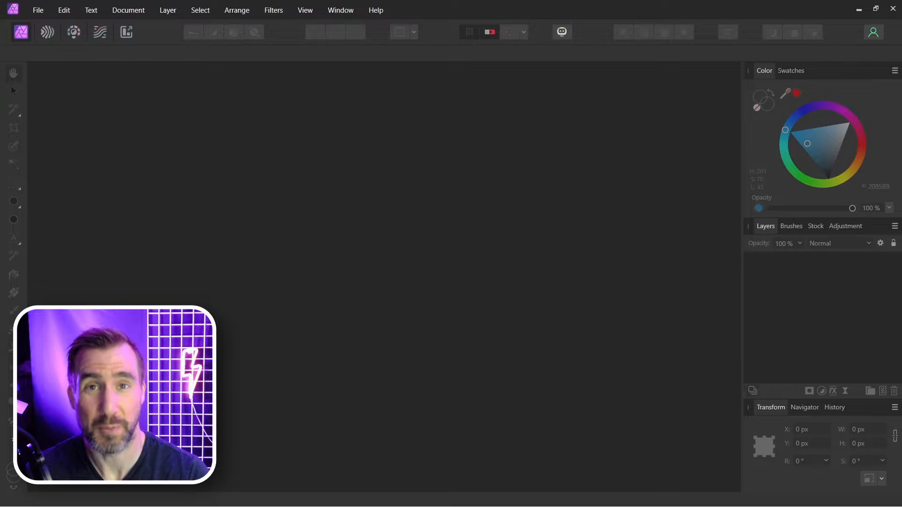
pyautogui.moveTo(678, 120)
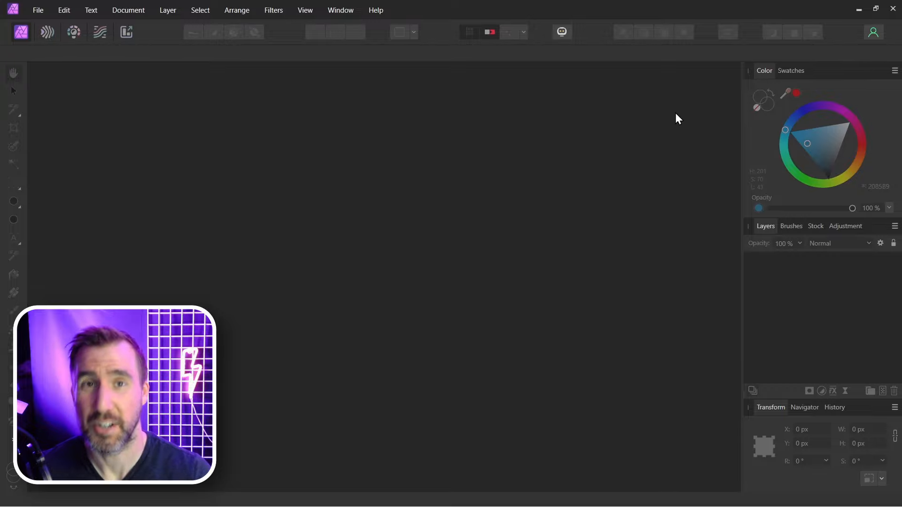
# Create a new blank document 4500 px wide by 3000 px tall.
pyautogui.click(38, 9)
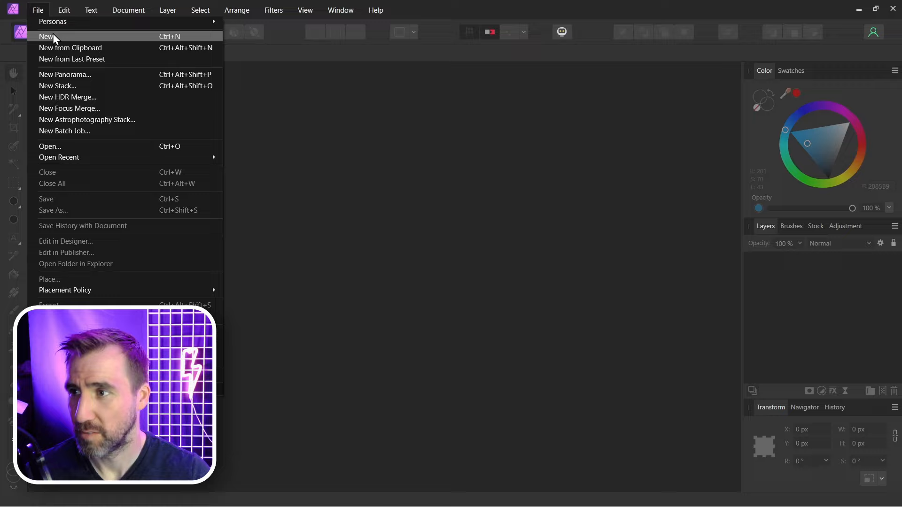
pyautogui.click(45, 37)
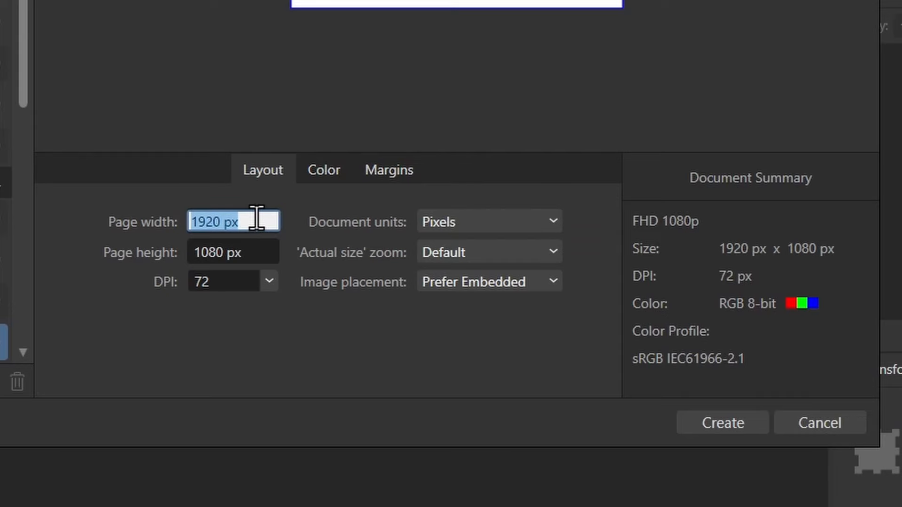
pyautogui.write('4500')
pyautogui.click(232, 252)
pyautogui.write('3000')
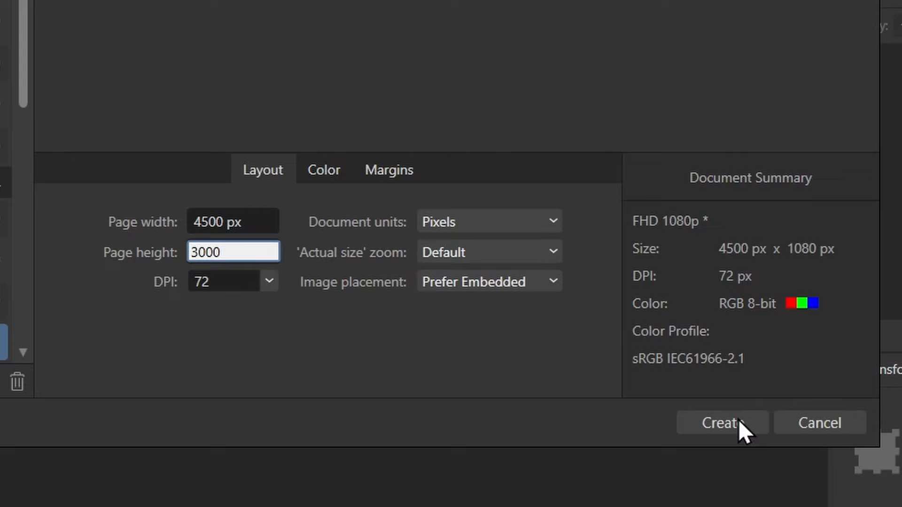
pyautogui.click(721, 424)
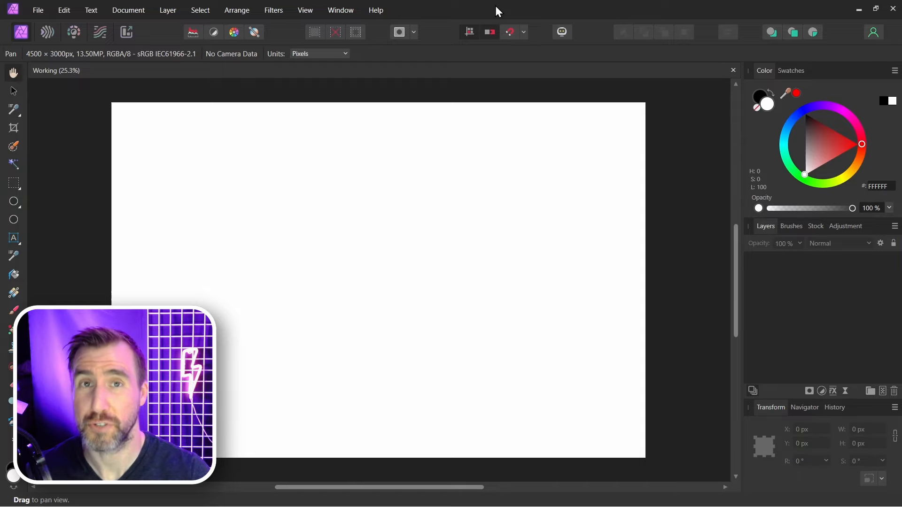
# Place Woman.png and then Ocean.jpg onto the canvas, ocean layer on top.
pyautogui.click(37, 10)
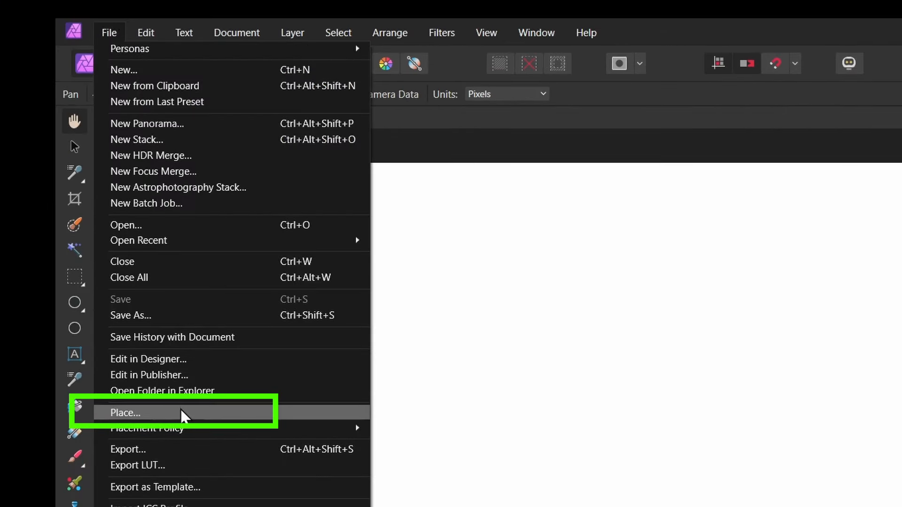
pyautogui.click(125, 414)
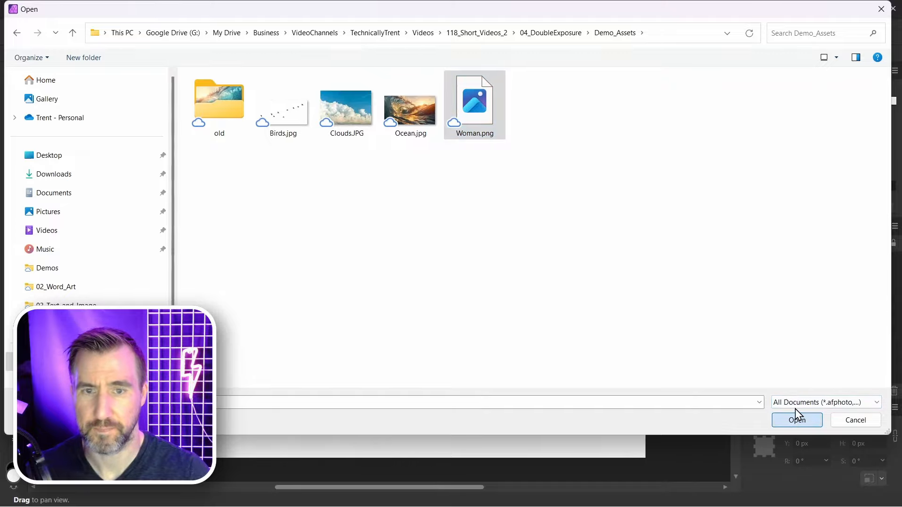
pyautogui.click(795, 420)
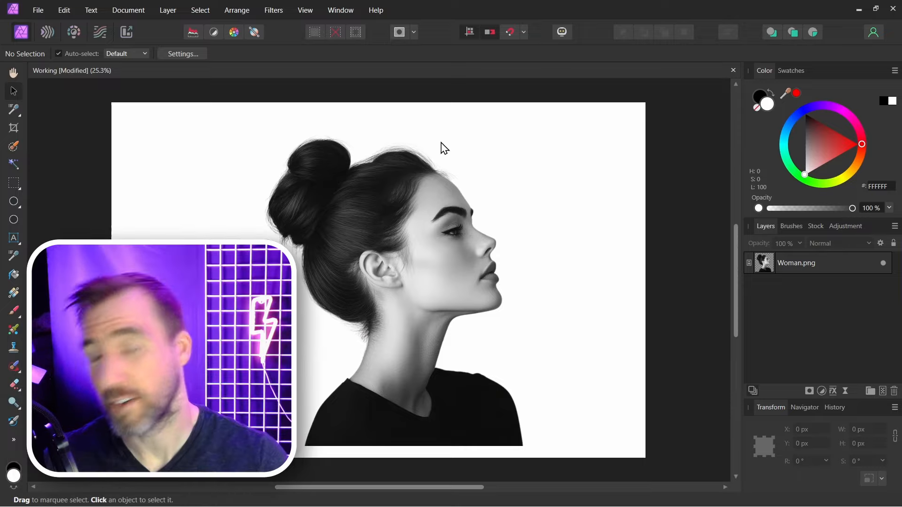
pyautogui.moveTo(515, 219)
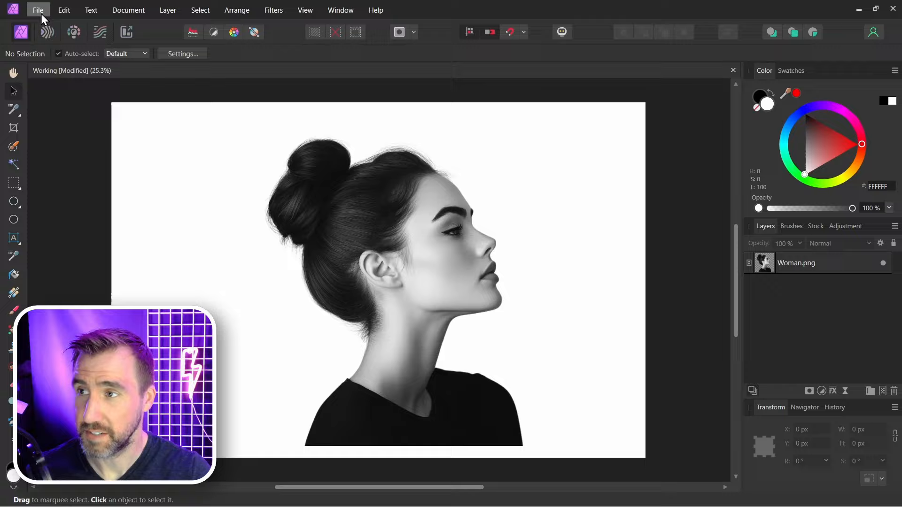
pyautogui.click(38, 9)
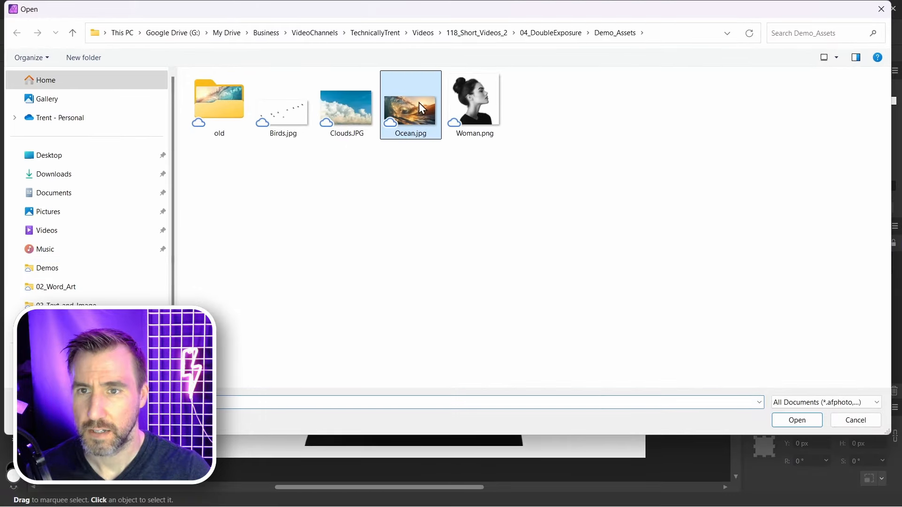
pyautogui.moveTo(796, 420)
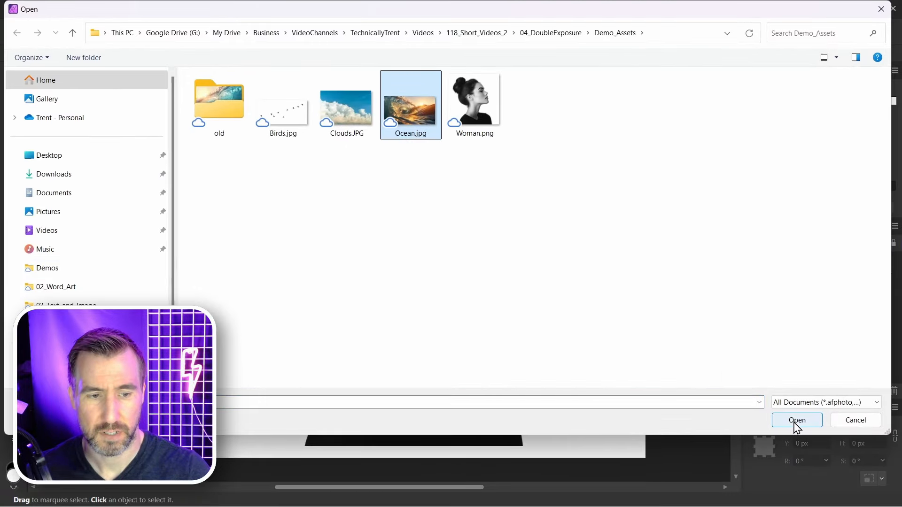
pyautogui.click(797, 420)
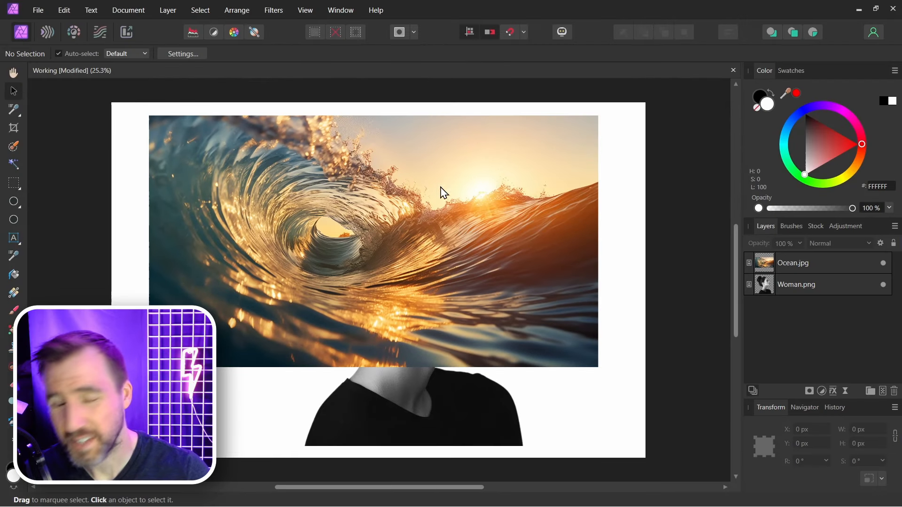
pyautogui.moveTo(434, 260)
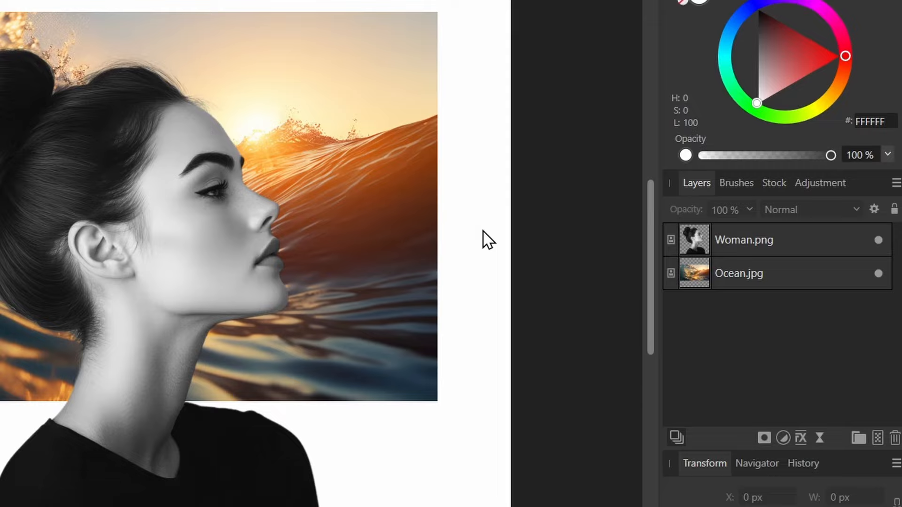
pyautogui.moveTo(693, 244)
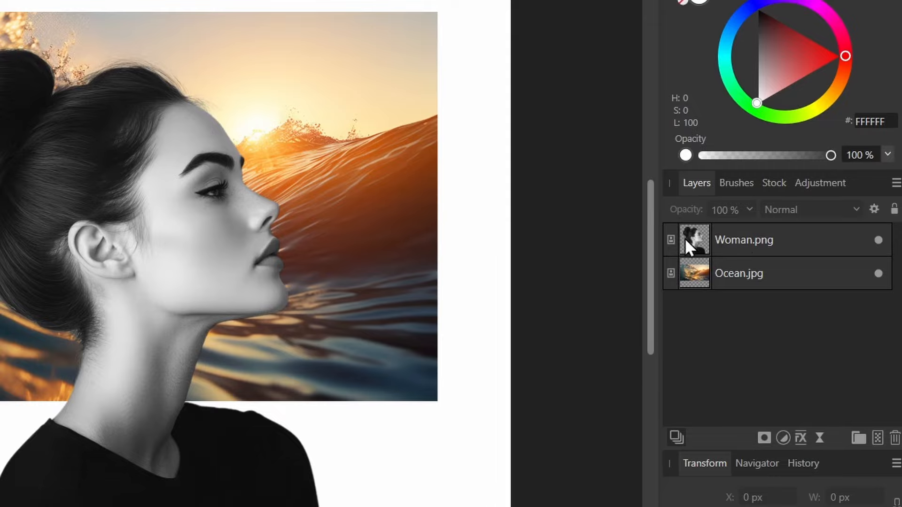
pyautogui.moveTo(684, 253)
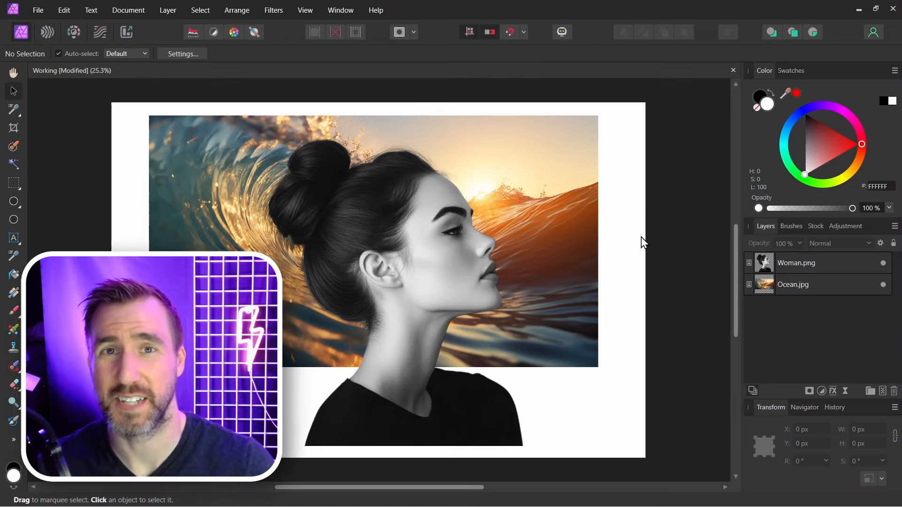
# Rasterize the woman layer and clip Ocean.jpg inside her profile silhouette.
pyautogui.click(414, 230)
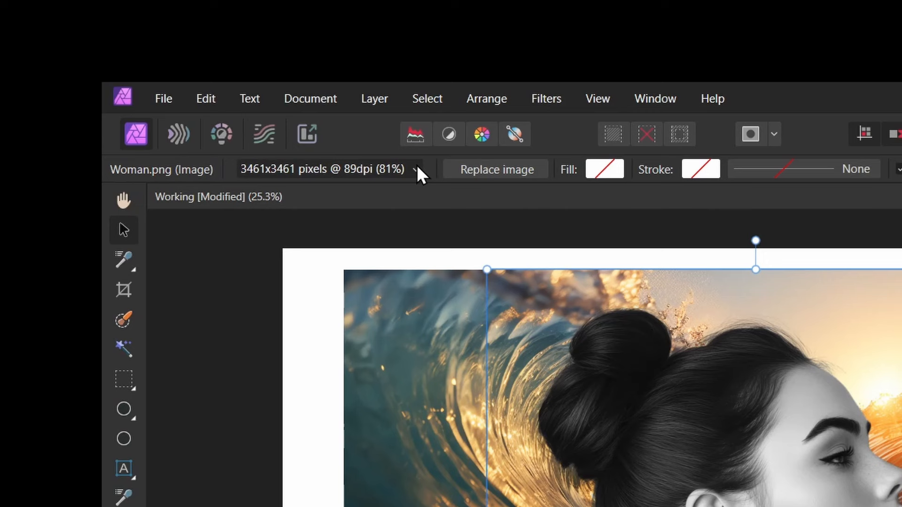
pyautogui.click(416, 168)
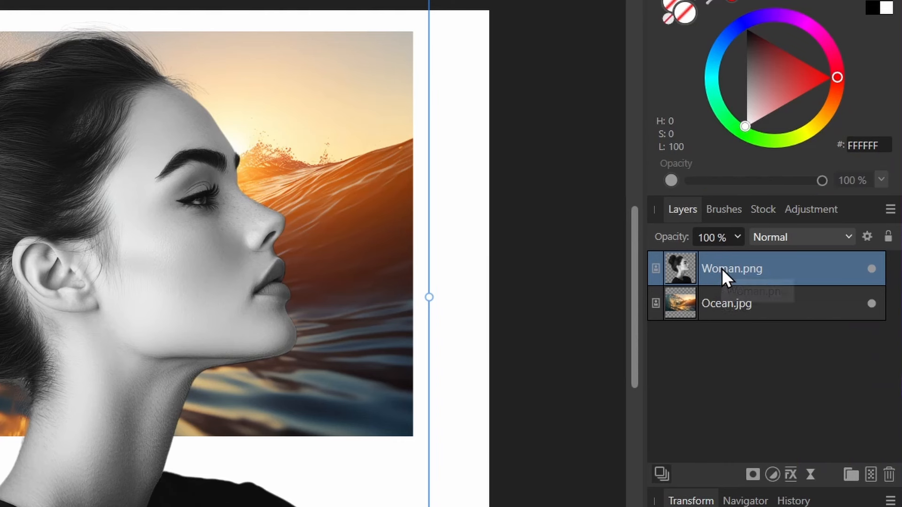
pyautogui.rightClick(731, 269)
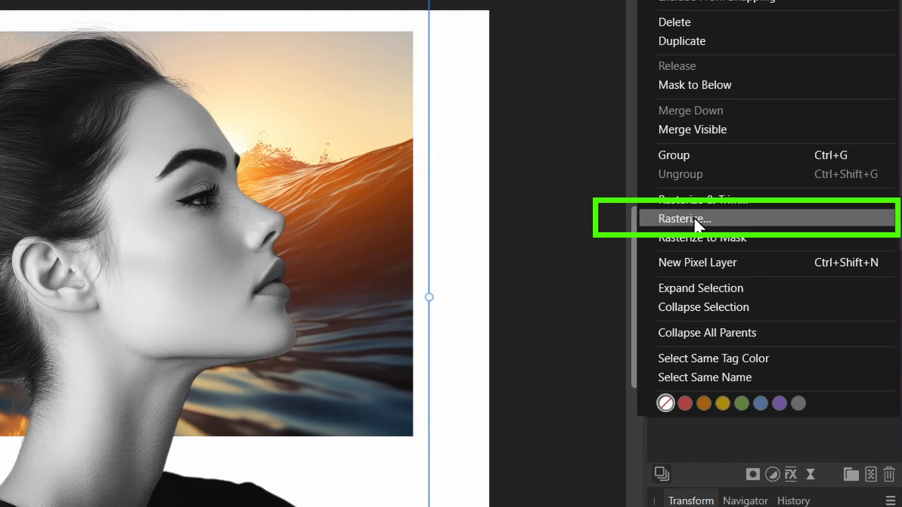
pyautogui.click(685, 219)
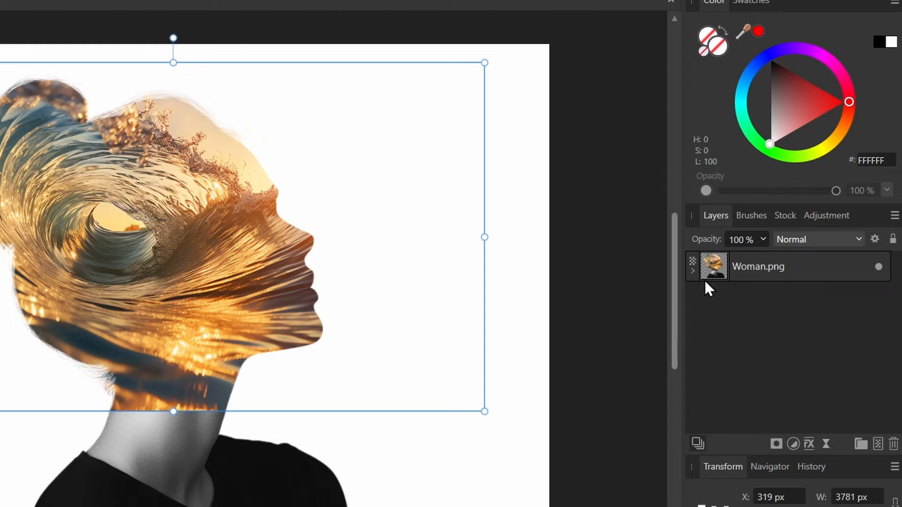
pyautogui.click(759, 295)
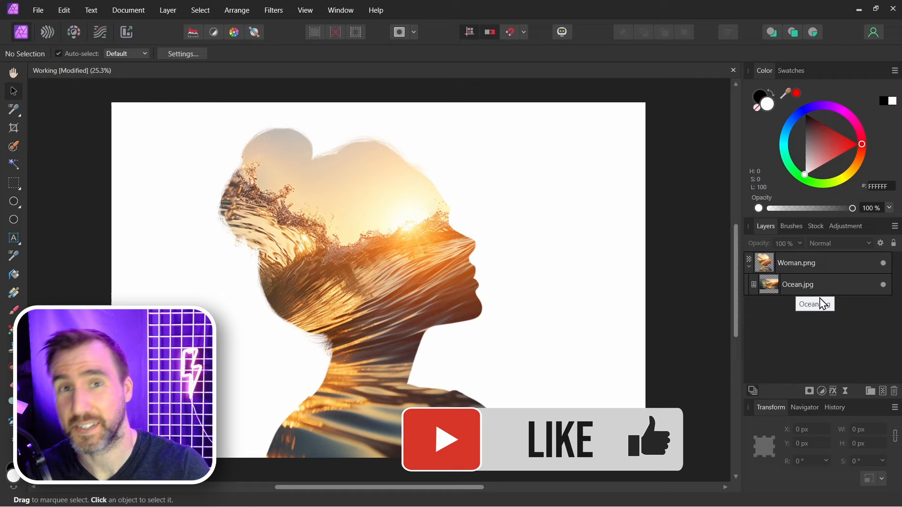
# Add a mask to the nested ocean layer and pick the 32 px Round Soft Brush to reveal her face.
pyautogui.click(797, 283)
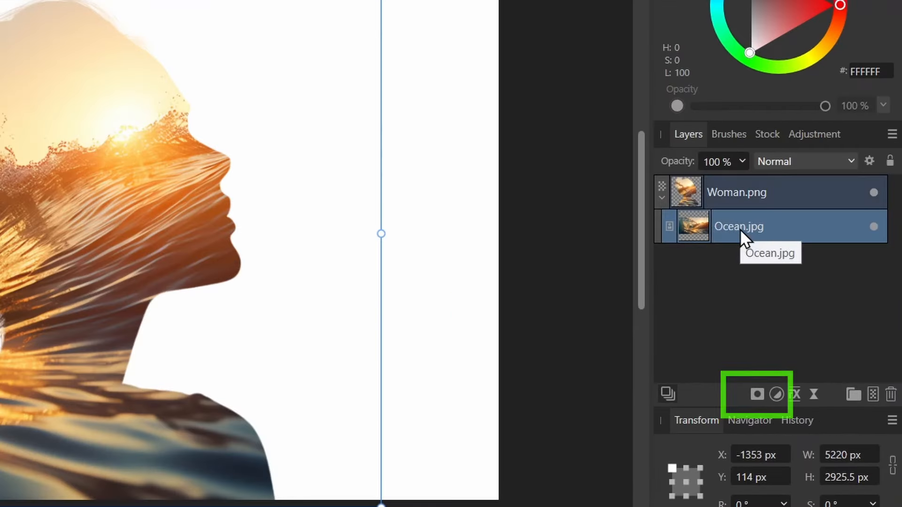
pyautogui.moveTo(756, 394)
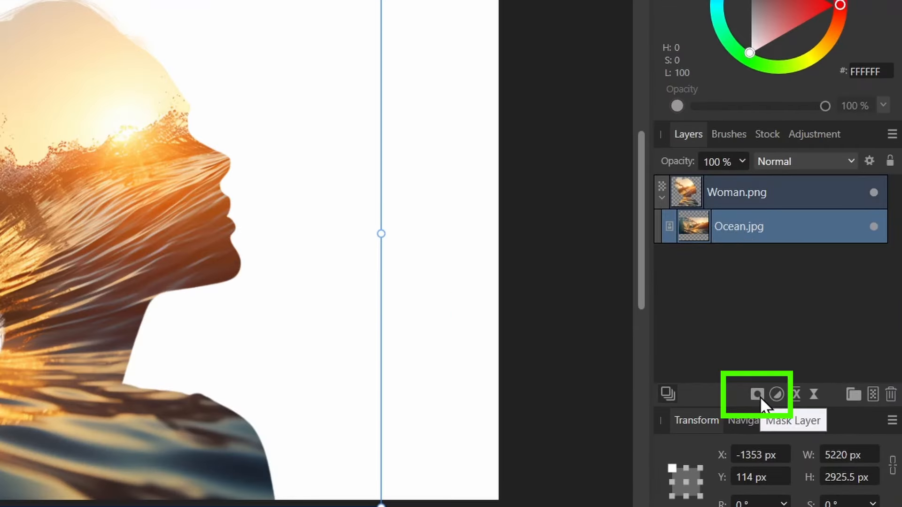
pyautogui.click(757, 395)
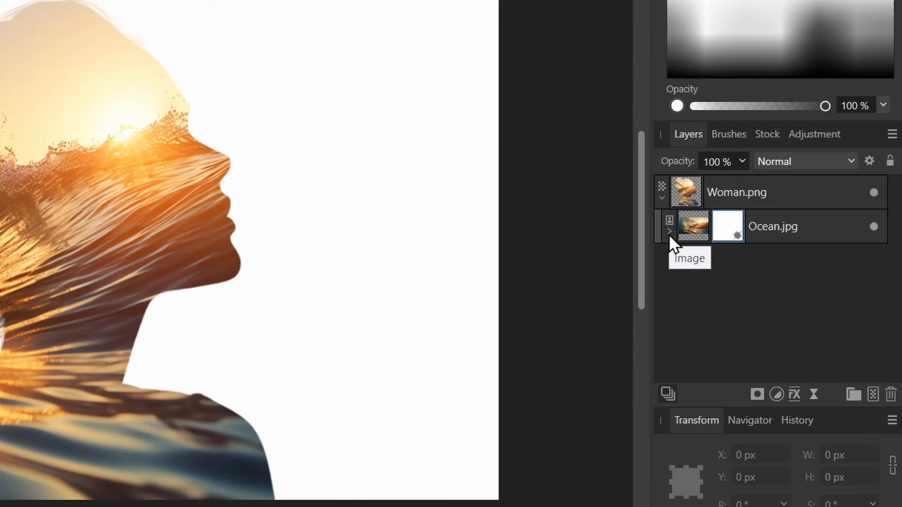
pyautogui.click(668, 232)
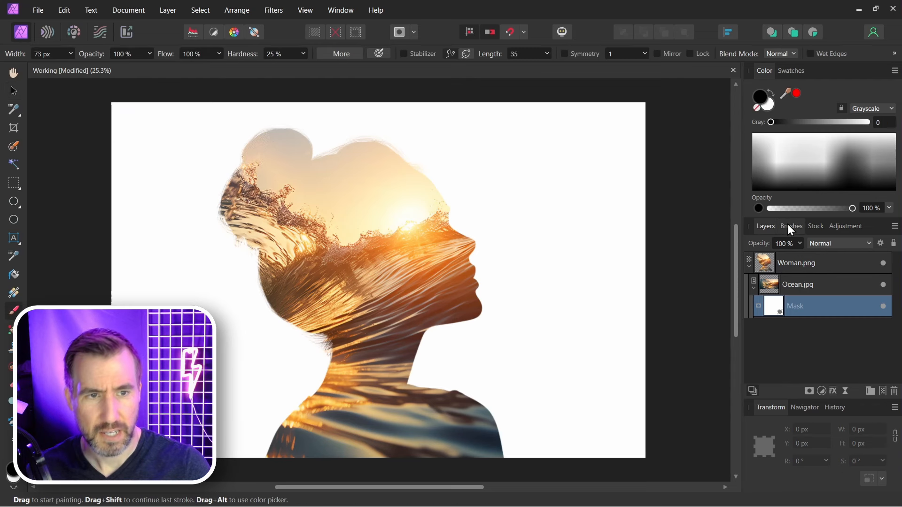
pyautogui.click(790, 226)
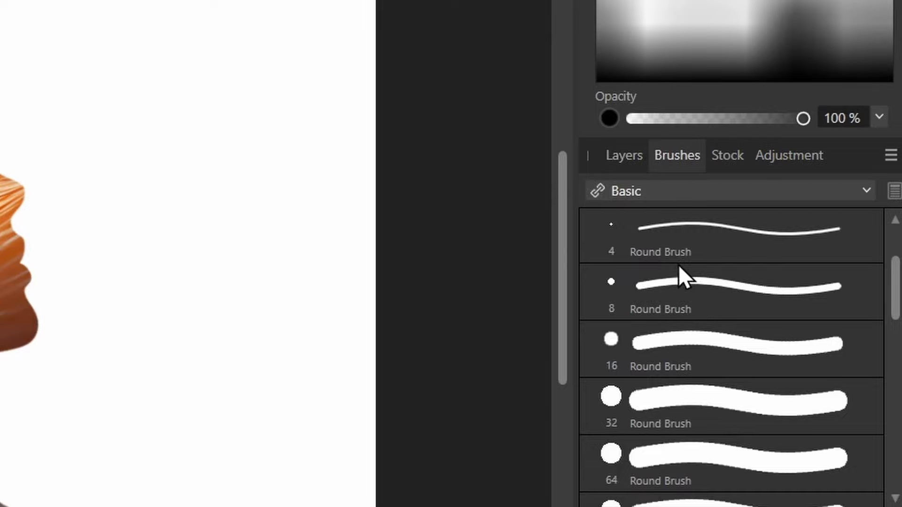
pyautogui.scroll(-3)
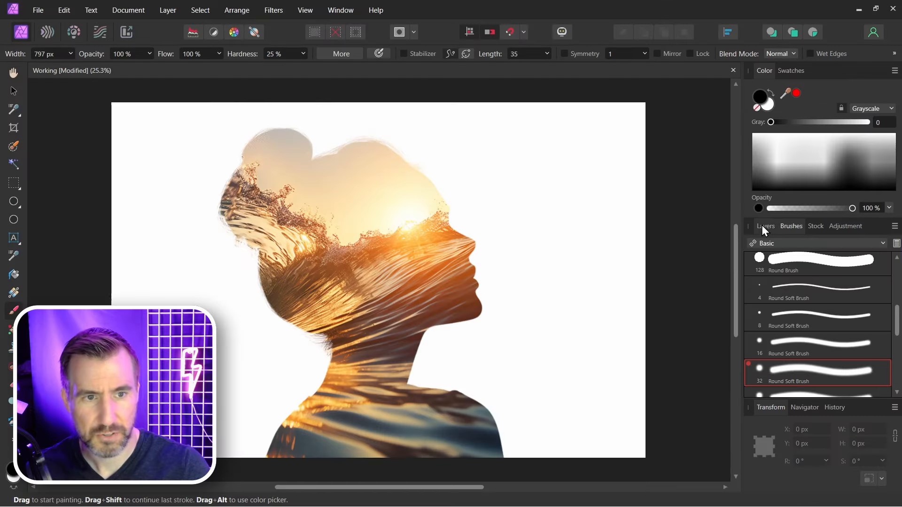
pyautogui.click(765, 226)
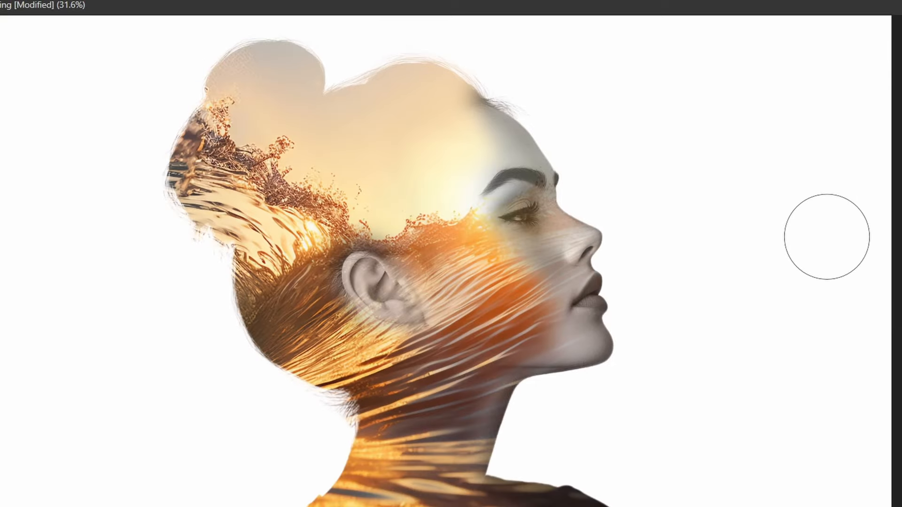
pyautogui.moveTo(742, 204)
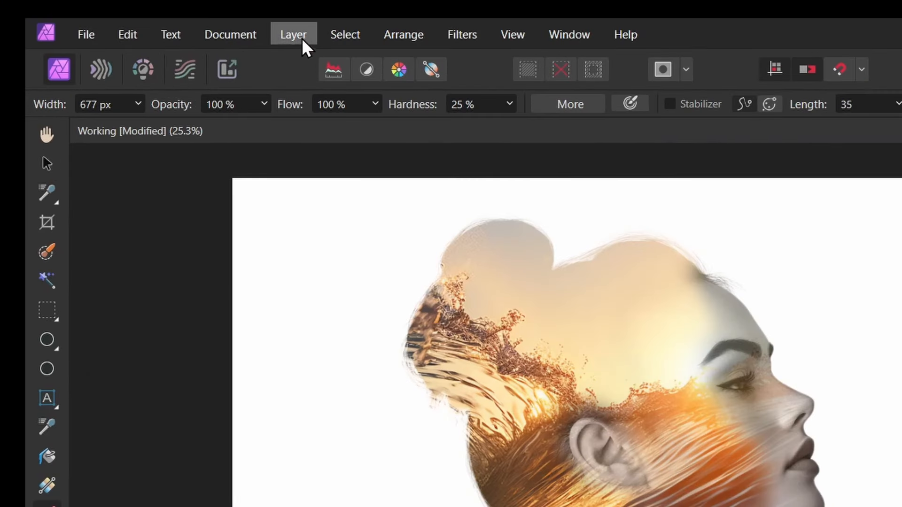
# Add a radial fill layer with a purple outer colour stop as the background.
pyautogui.click(293, 34)
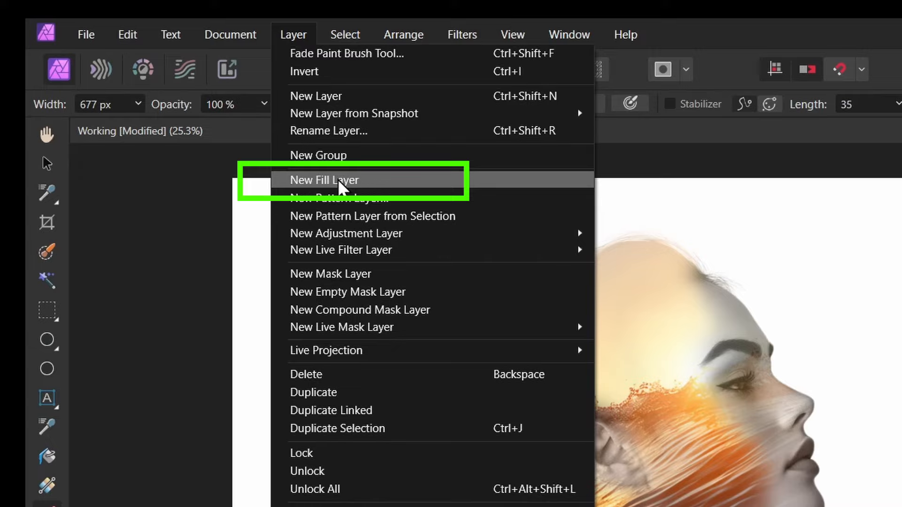
pyautogui.click(324, 179)
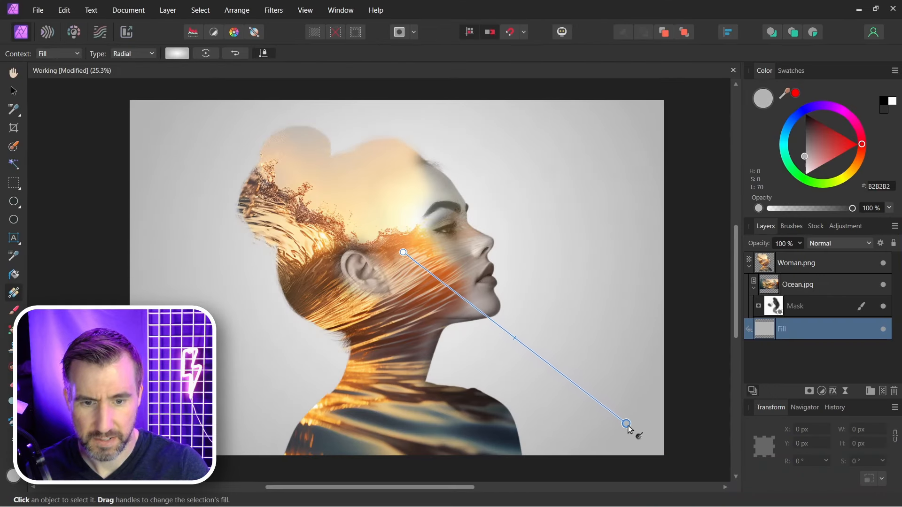
pyautogui.click(799, 113)
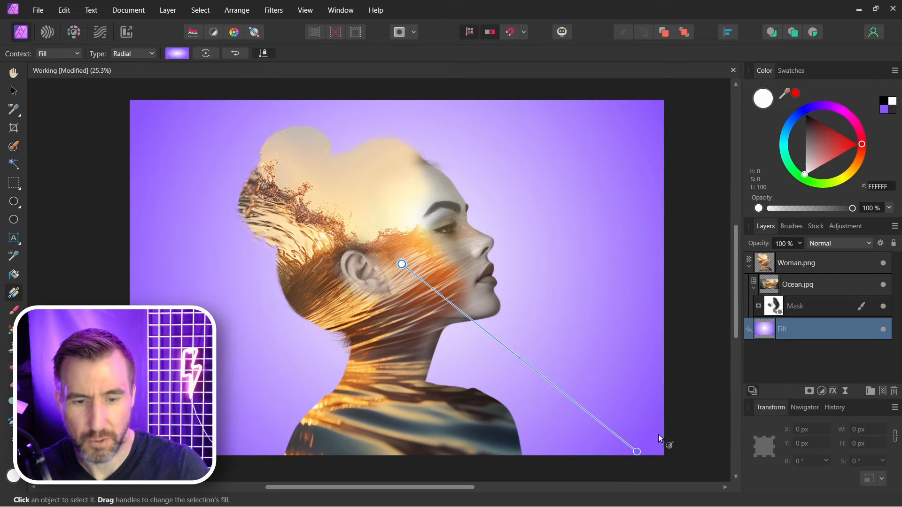
pyautogui.click(820, 122)
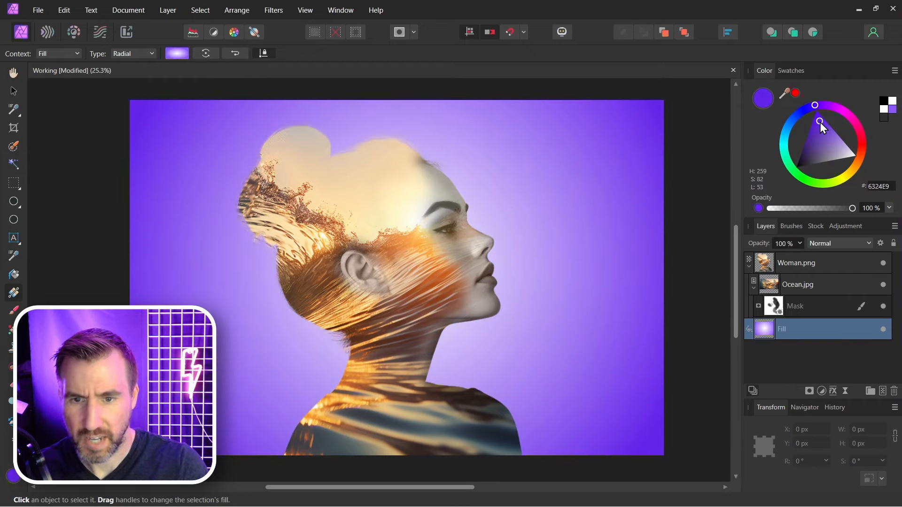
pyautogui.click(12, 91)
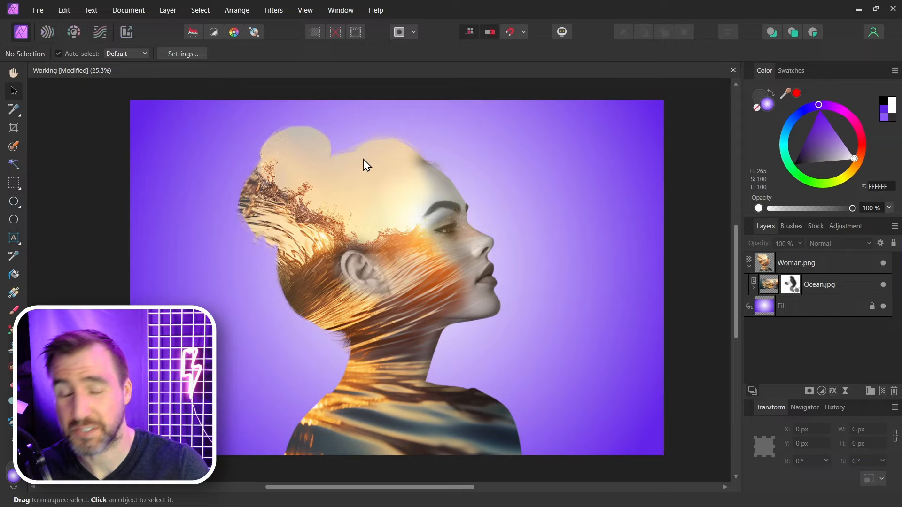
pyautogui.moveTo(388, 135)
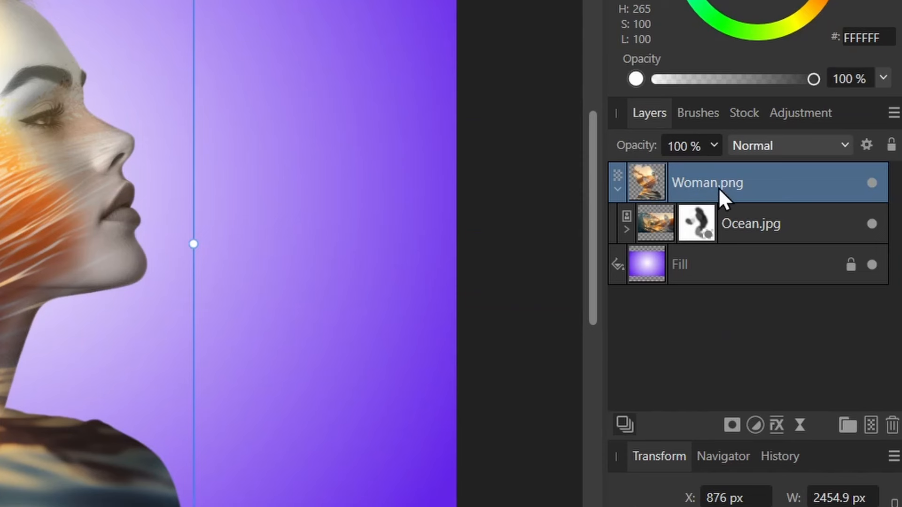
pyautogui.moveTo(732, 428)
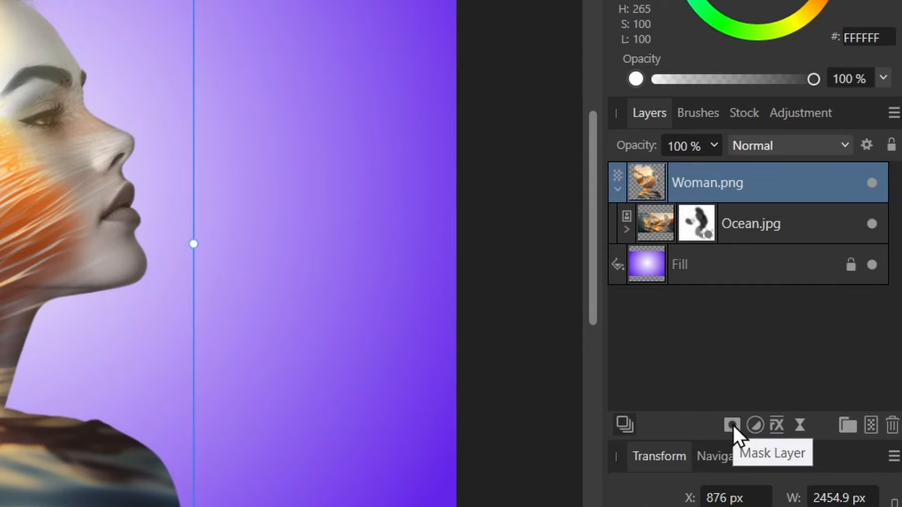
# Add a mask to Woman.png to hide the pale top of her head.
pyautogui.click(731, 425)
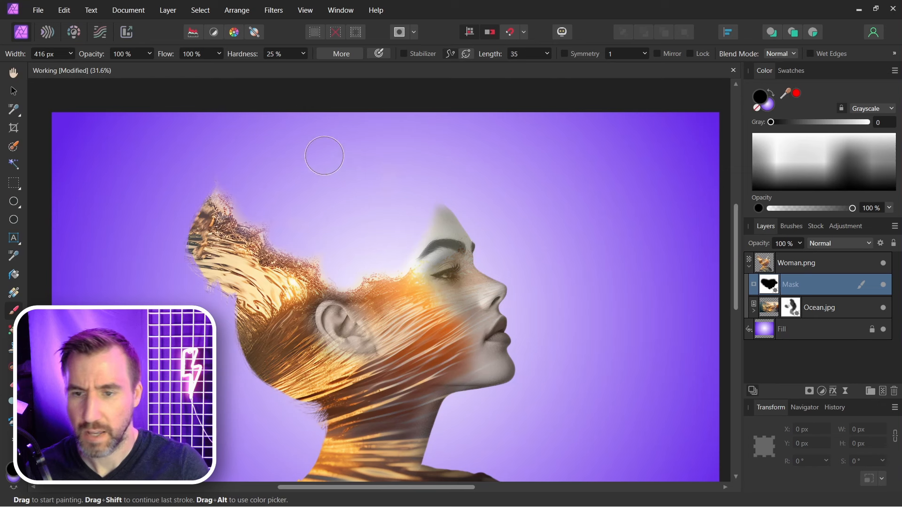
pyautogui.moveTo(634, 190)
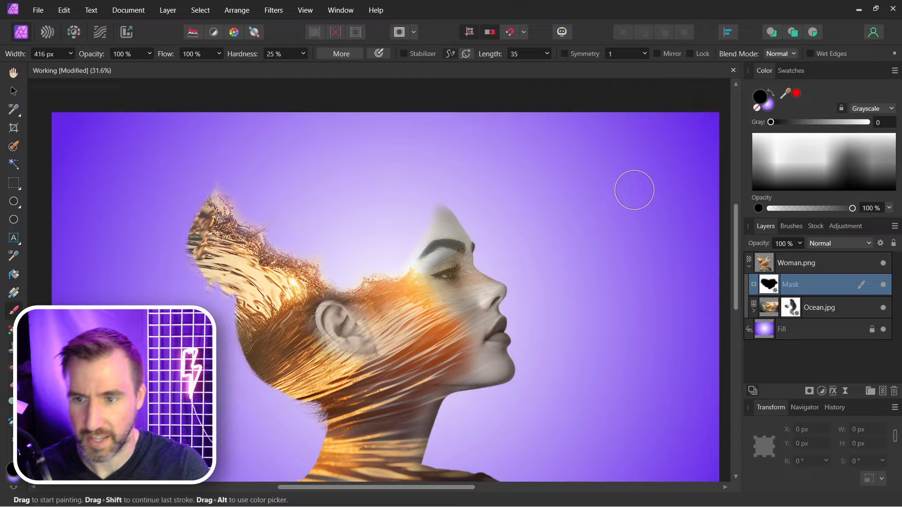
# Duplicate the ocean image as Top Ocean above the grouped woman layers.
pyautogui.click(818, 307)
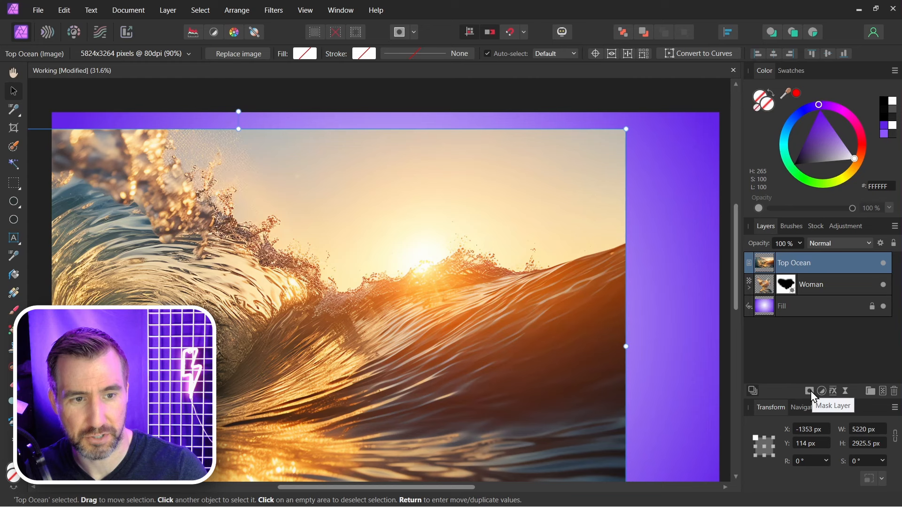
# Mask Top Ocean with the 128 px hard Round Brush so only the wave crest shows.
pyautogui.click(808, 391)
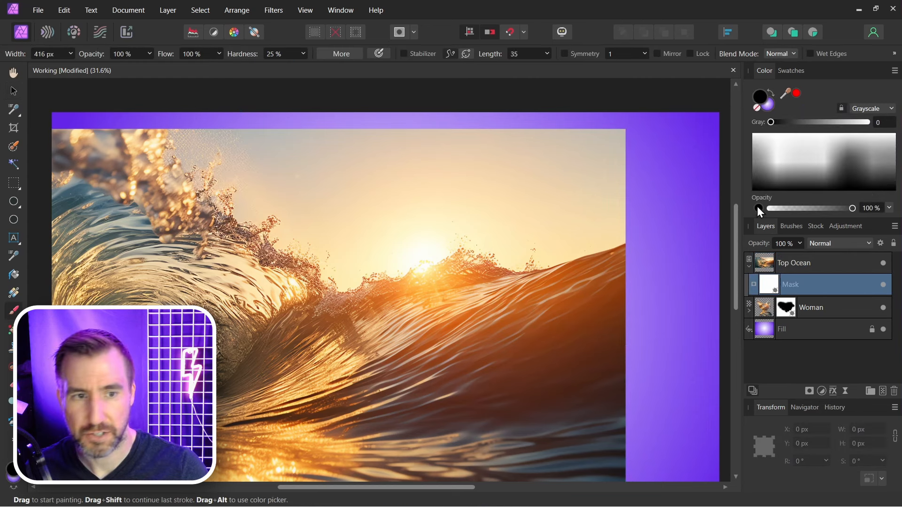
pyautogui.click(790, 226)
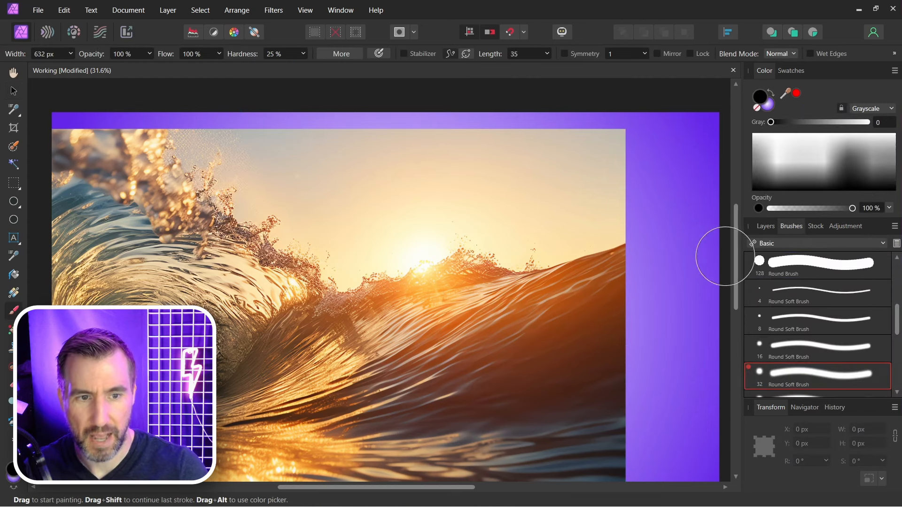
pyautogui.click(816, 265)
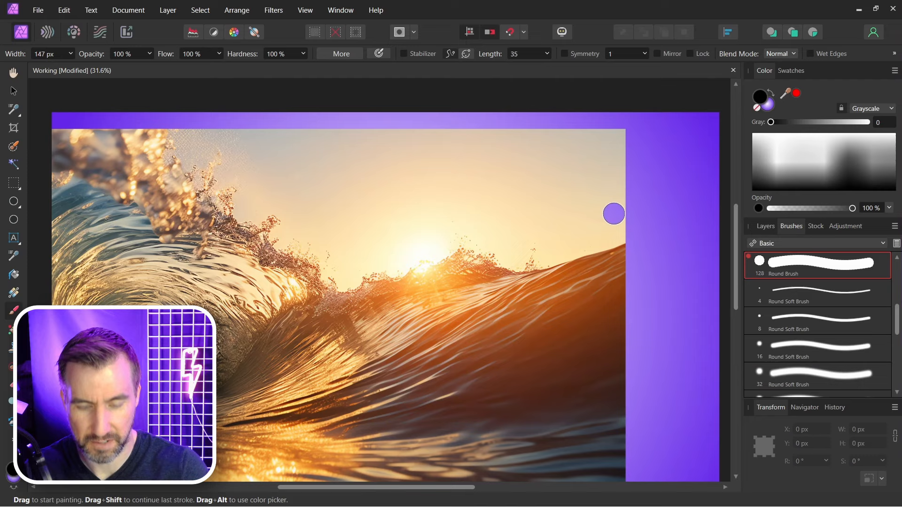
pyautogui.click(765, 225)
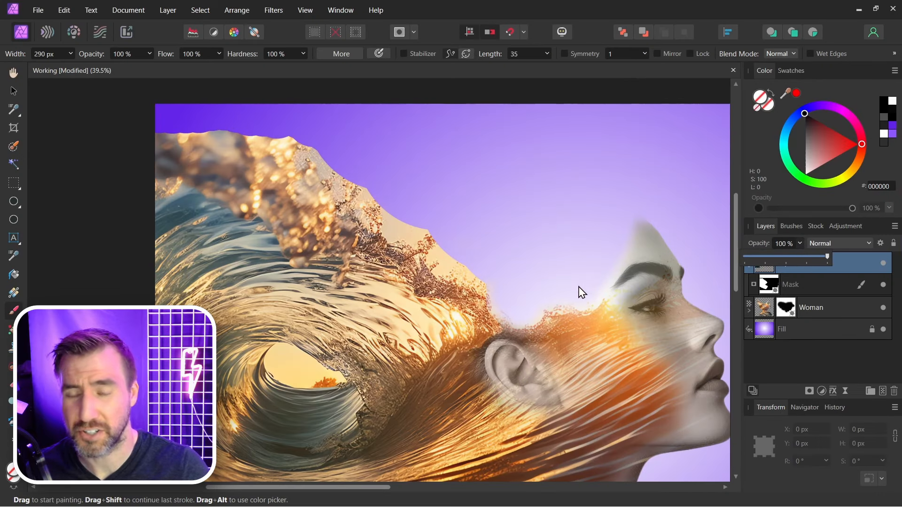
pyautogui.moveTo(57, 282)
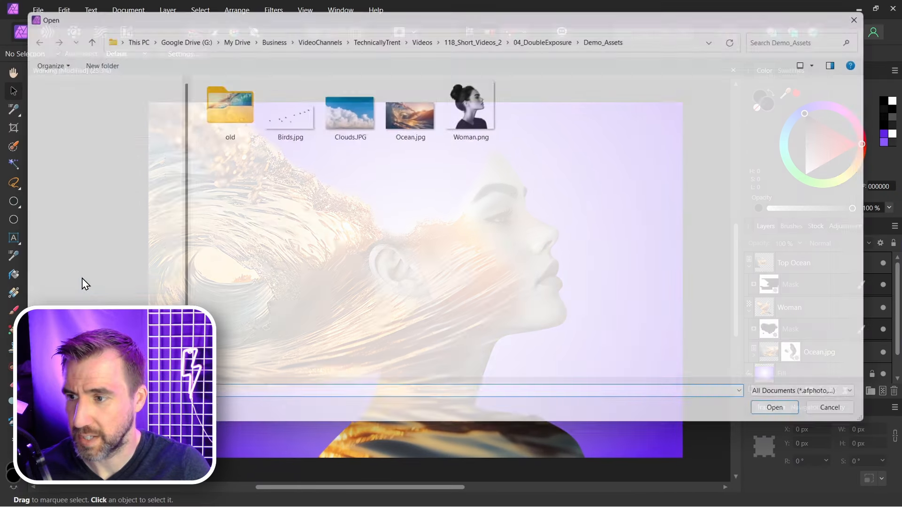
# Place Clouds.JPG as a layer above the gradient fill.
pyautogui.click(346, 104)
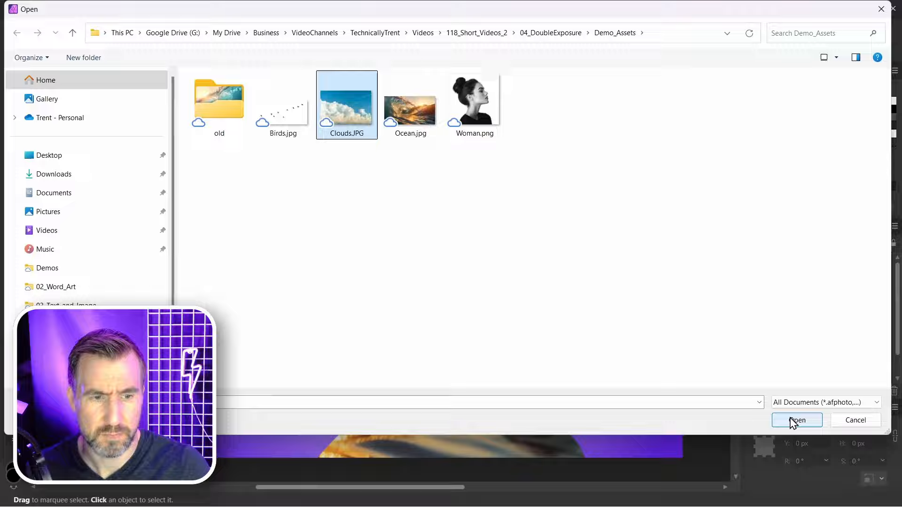
pyautogui.click(796, 419)
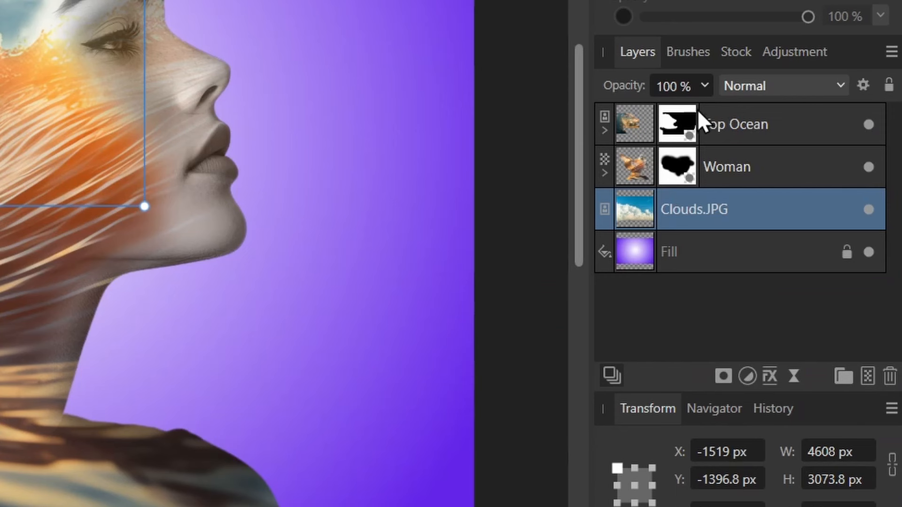
# Set the Clouds.JPG layer blend mode to Overlay.
pyautogui.click(783, 86)
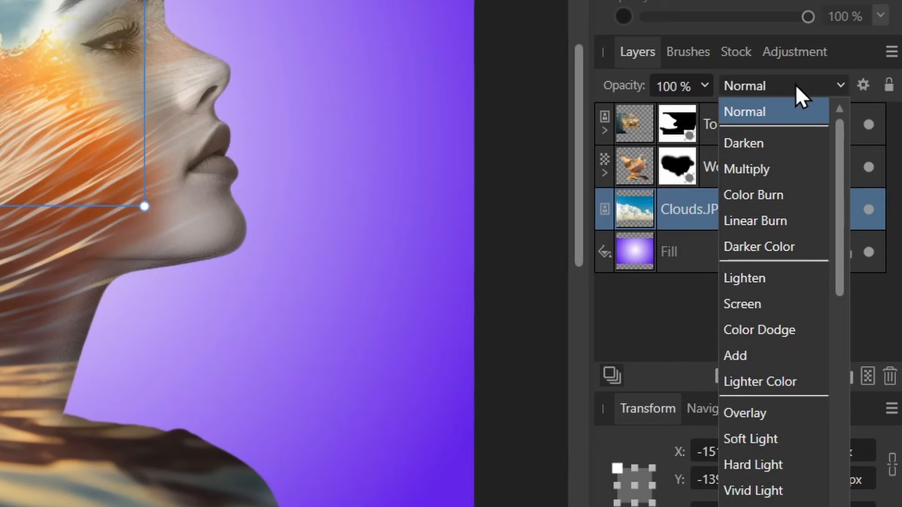
pyautogui.moveTo(746, 414)
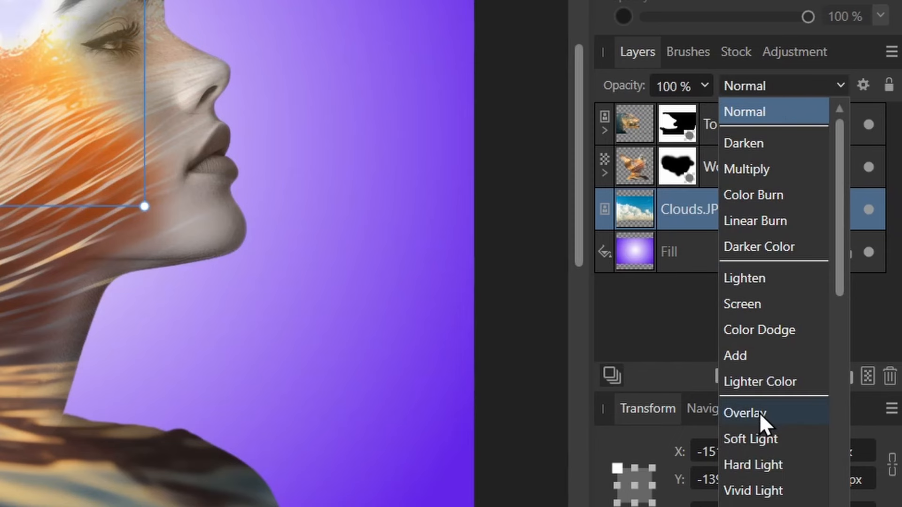
pyautogui.click(745, 413)
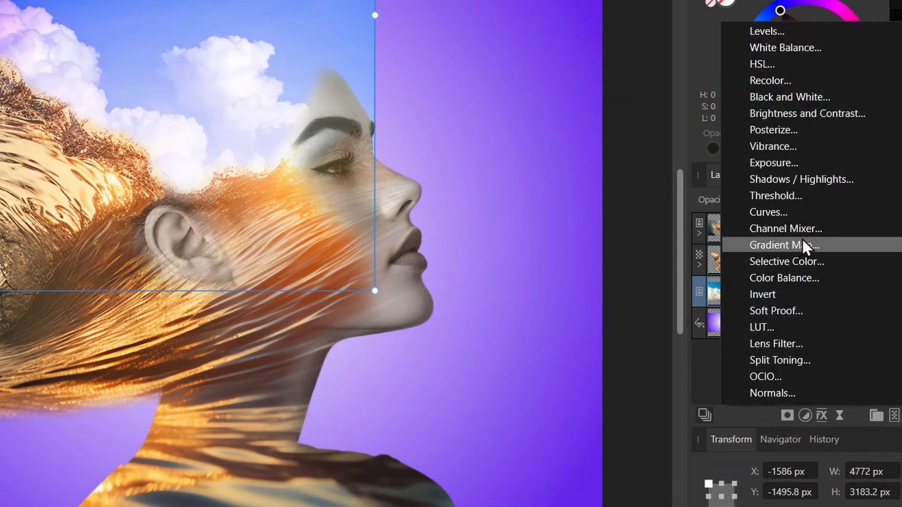
# Add an HSL adjustment and drop the cyan range's saturation to -100% on the clouds.
pyautogui.click(762, 64)
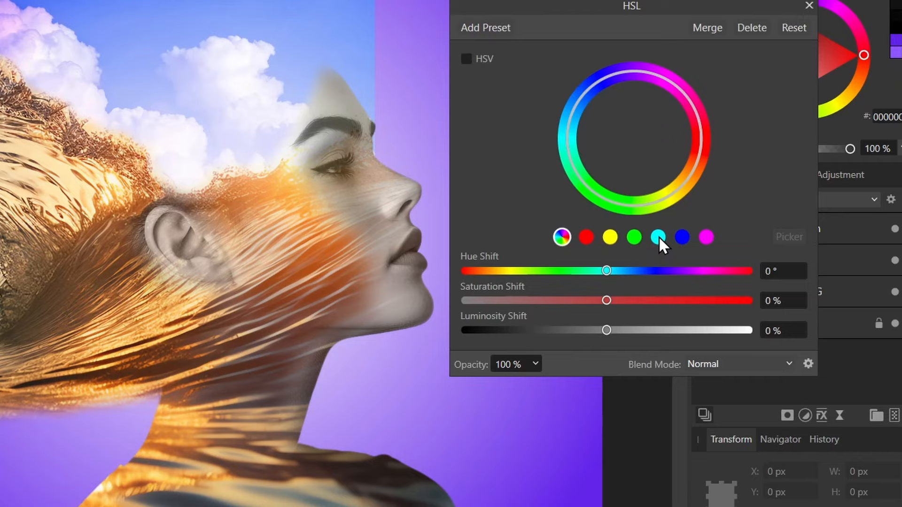
pyautogui.click(656, 237)
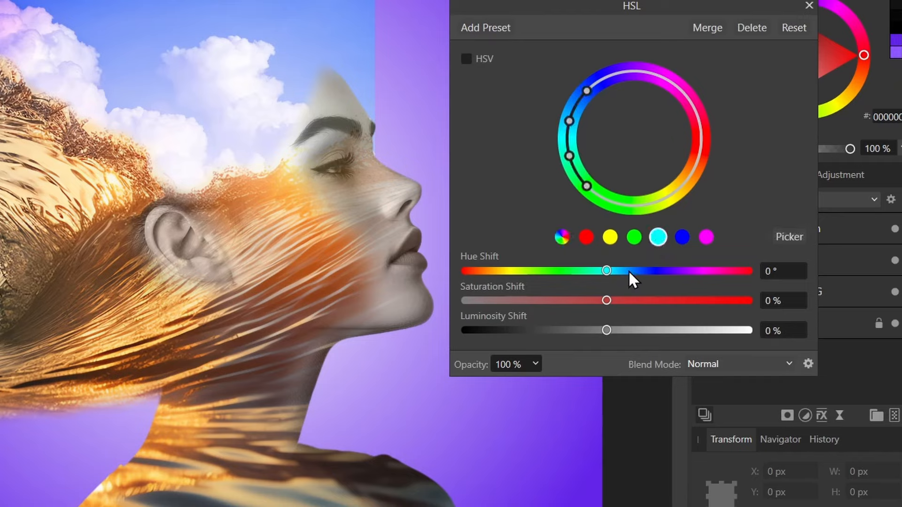
pyautogui.moveTo(608, 304)
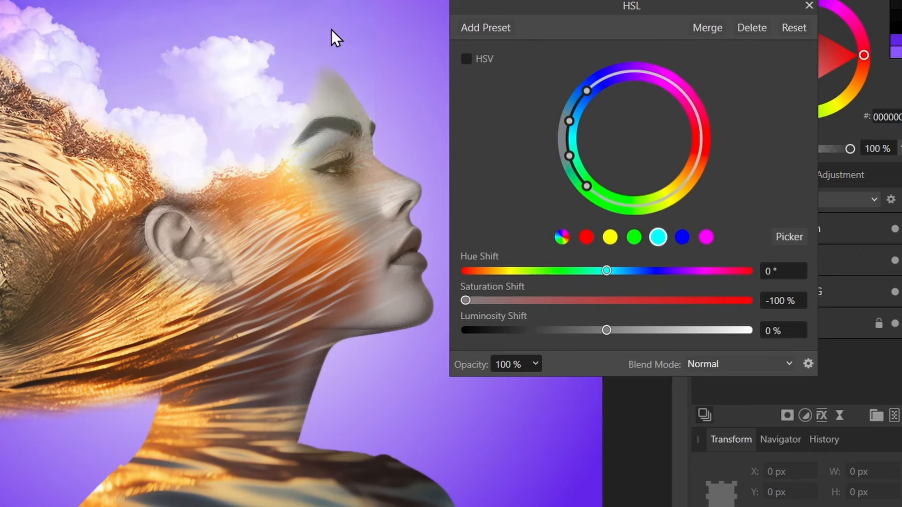
pyautogui.click(809, 6)
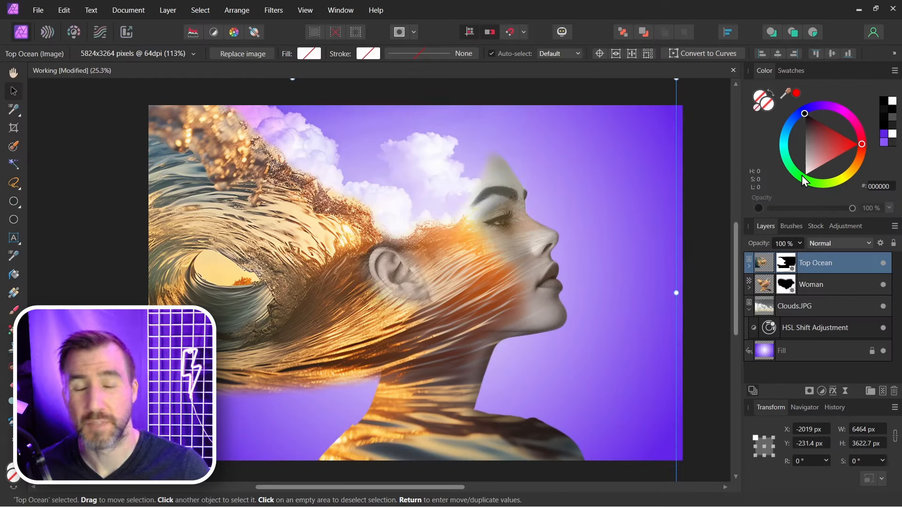
# Place Birds.jpg into the document as the top layer via File > Open.
pyautogui.click(37, 10)
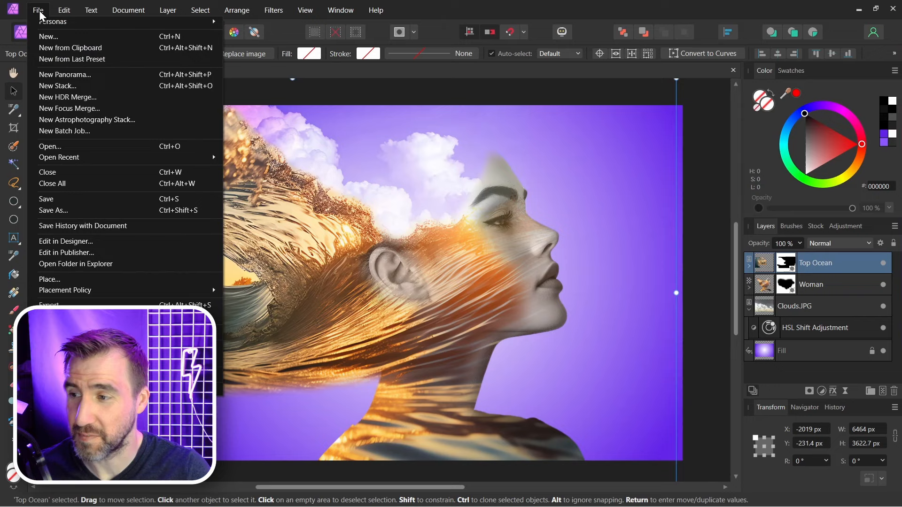
pyautogui.click(50, 146)
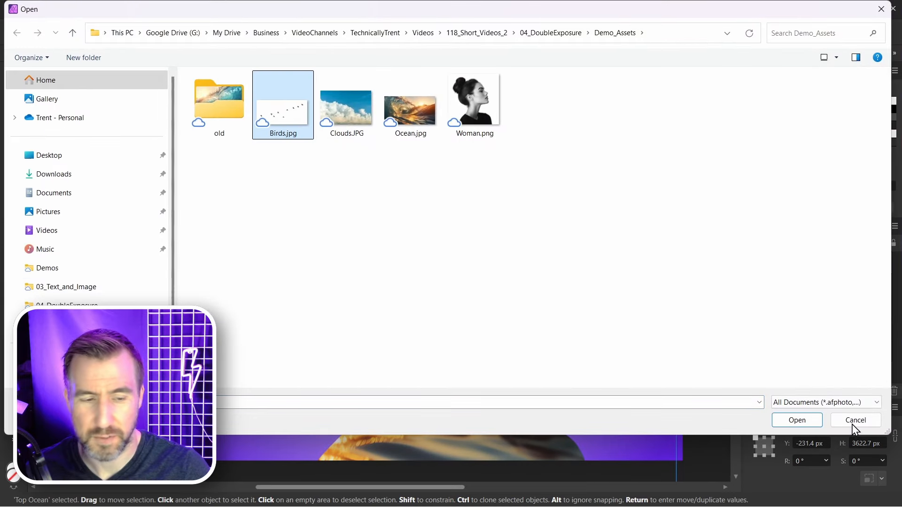
pyautogui.click(796, 420)
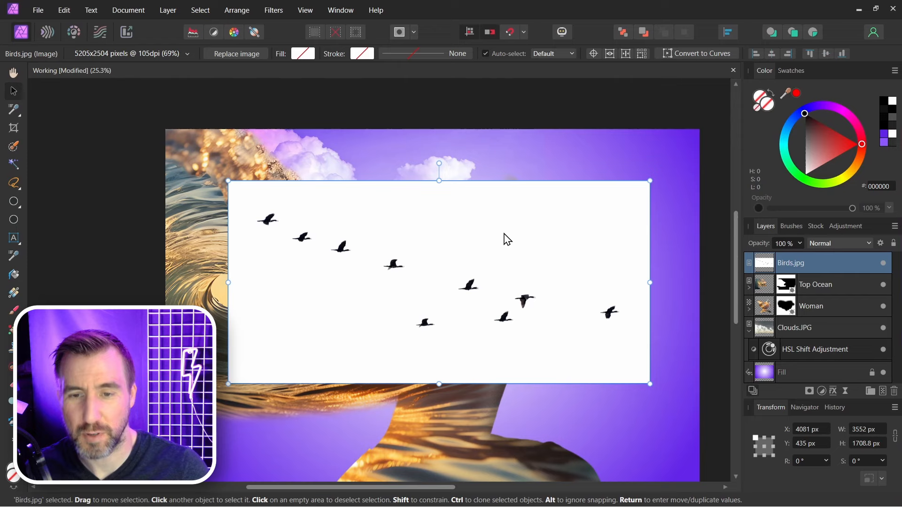
pyautogui.moveTo(527, 255)
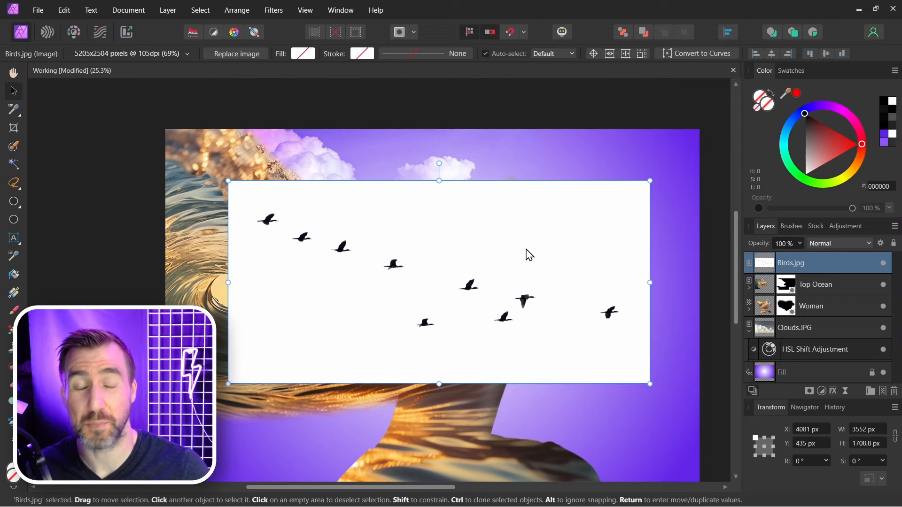
pyautogui.click(839, 243)
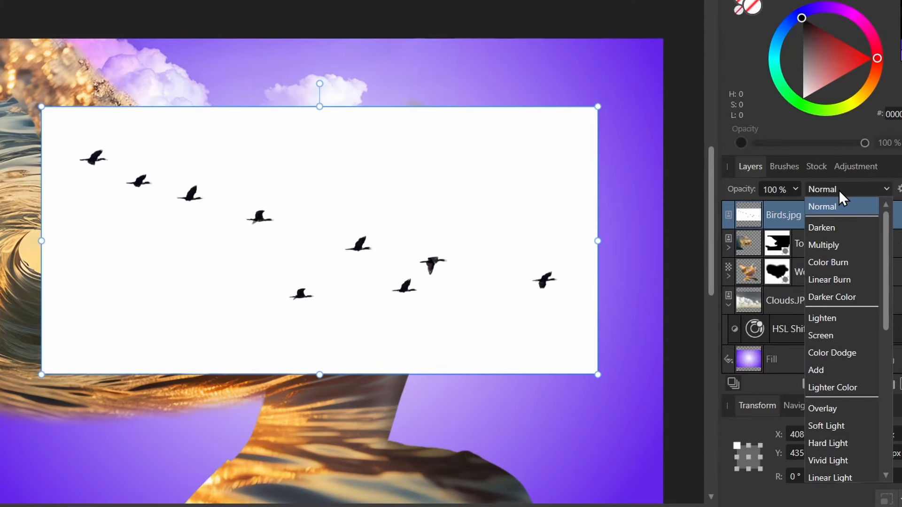
# Set the Birds layer blend mode to Multiply so its white background vanishes.
pyautogui.click(823, 244)
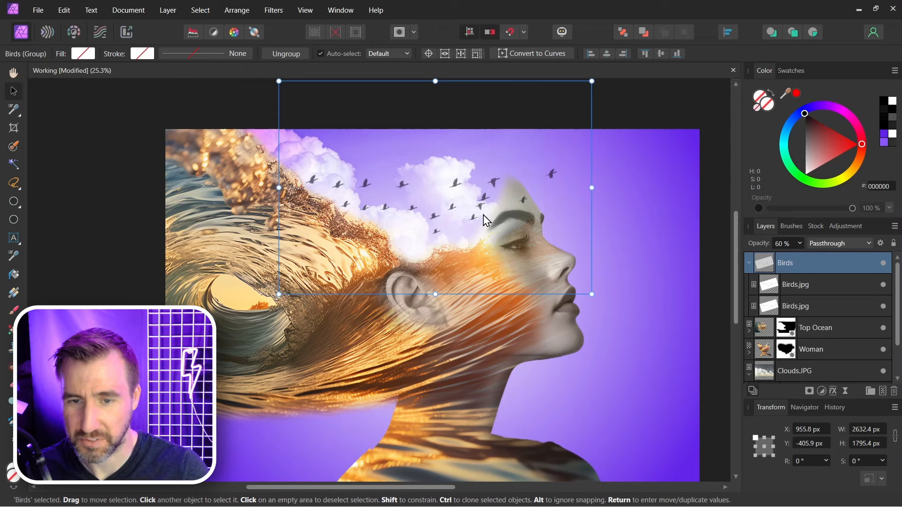
pyautogui.moveTo(496, 210)
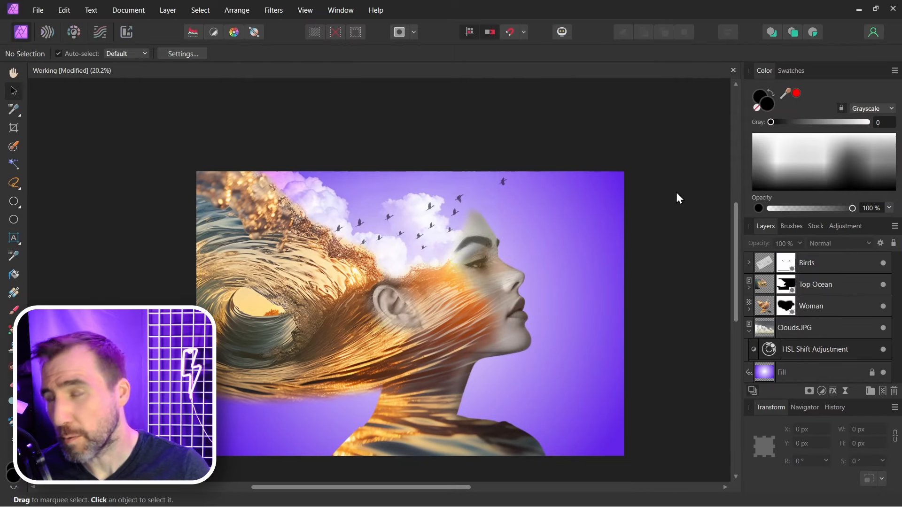
# Cover the canvas with a blue-to-magenta gradient rectangle blended as Soft Light.
pyautogui.click(12, 202)
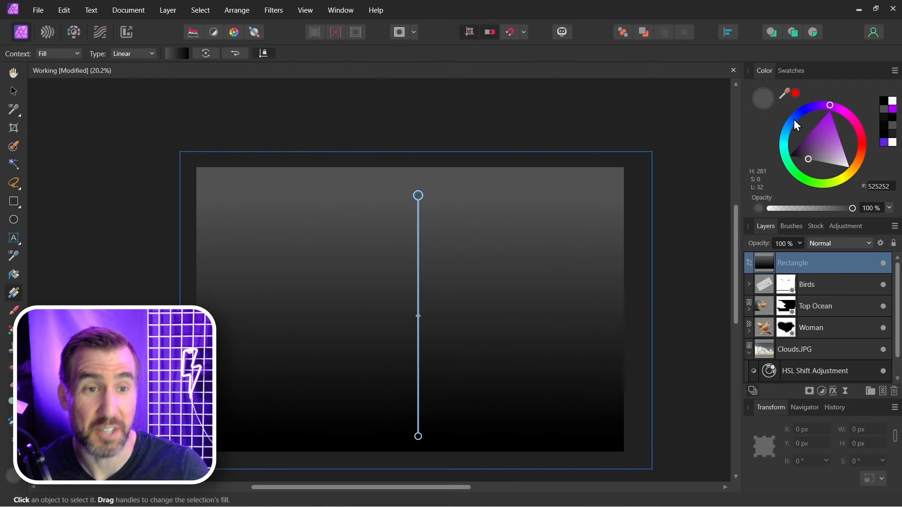
pyautogui.click(793, 122)
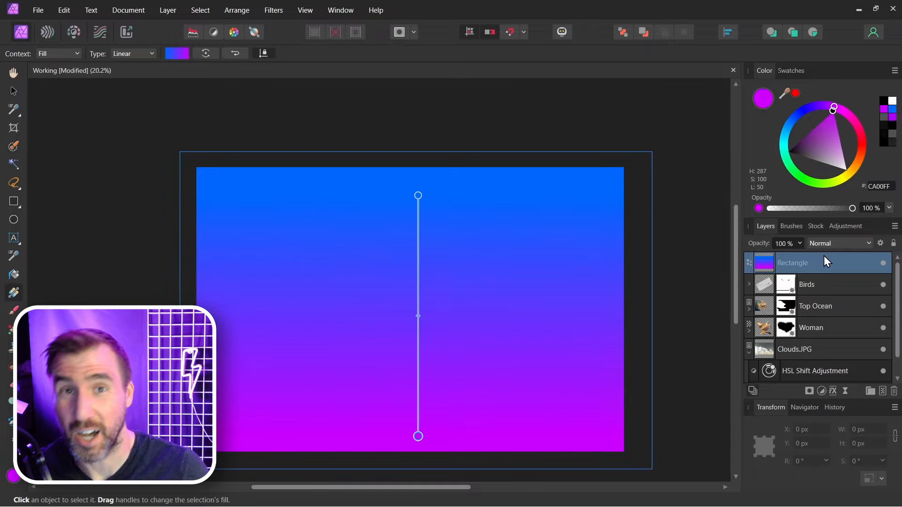
pyautogui.click(840, 242)
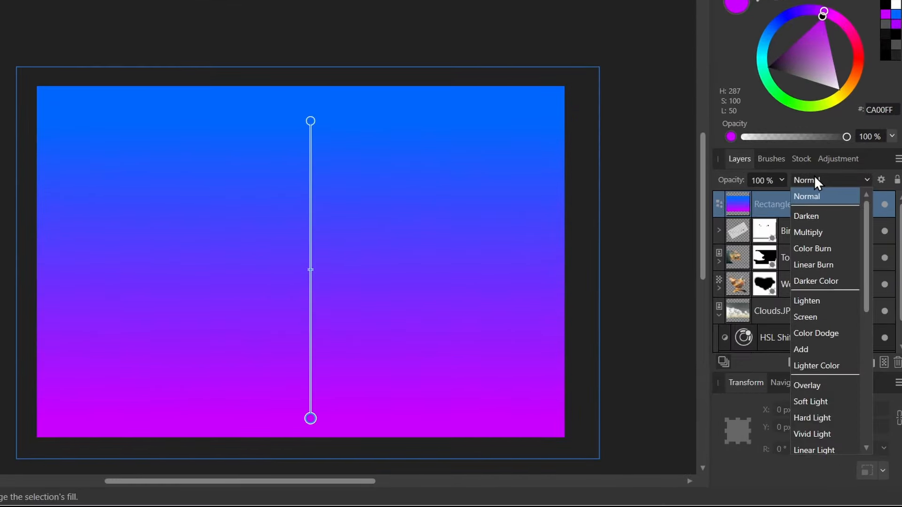
pyautogui.moveTo(810, 401)
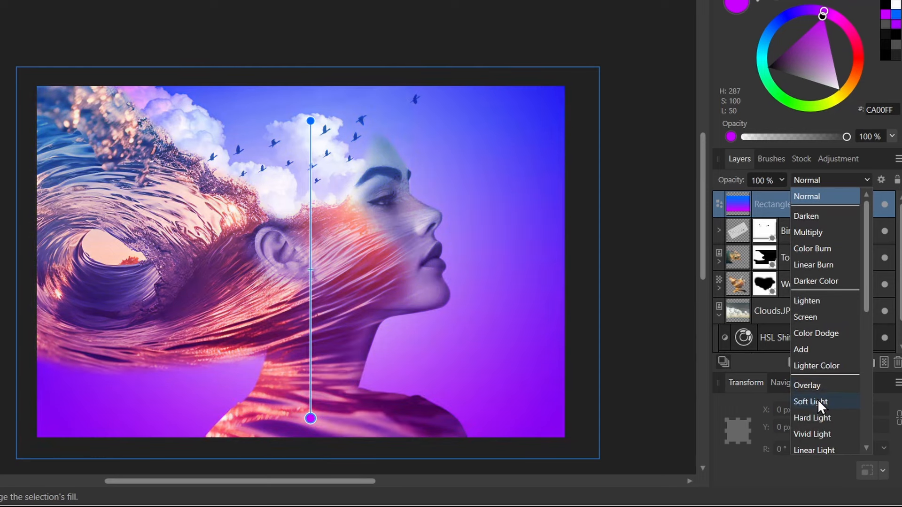
pyautogui.click(810, 401)
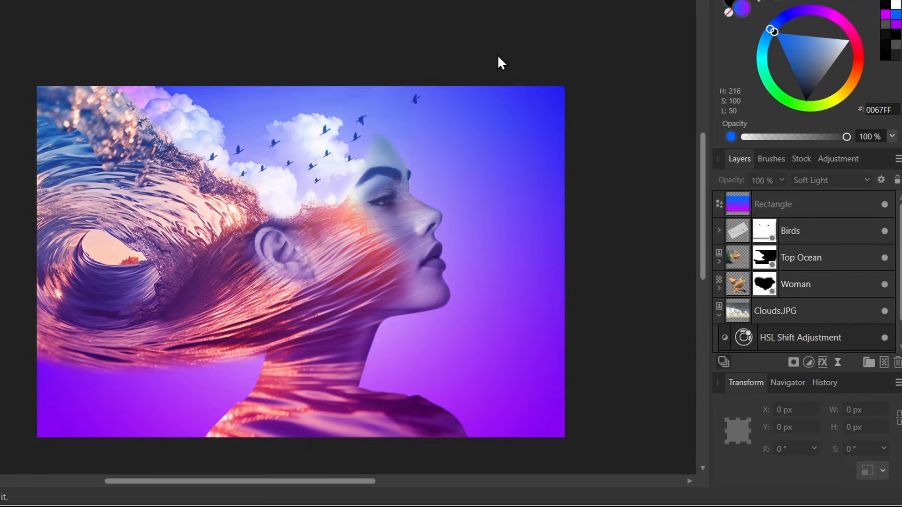
pyautogui.moveTo(888, 205)
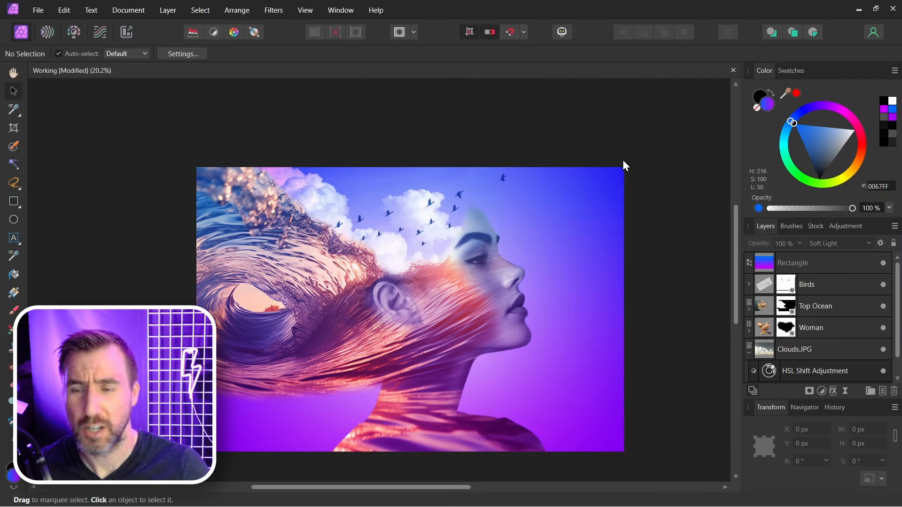
pyautogui.moveTo(669, 208)
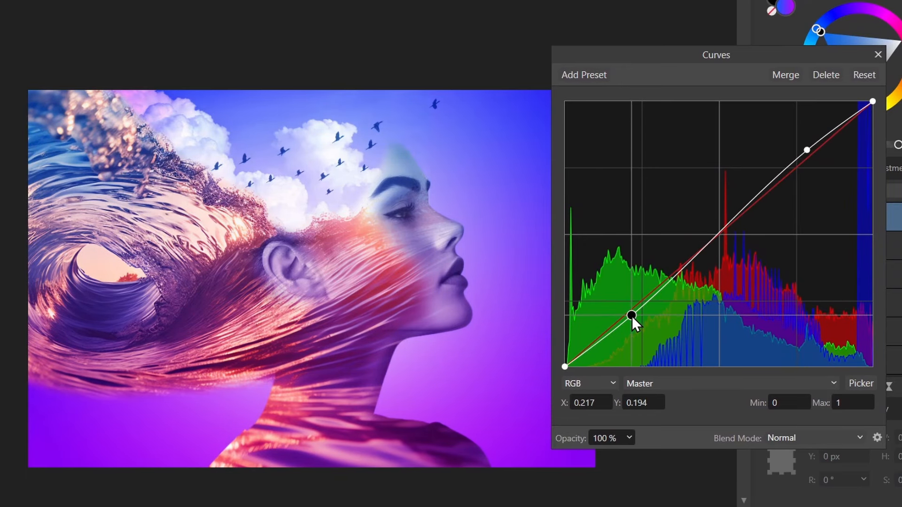
# Finish the gentle S-curve Curves adjustment and add a Vibrance adjustment above it.
pyautogui.click(877, 54)
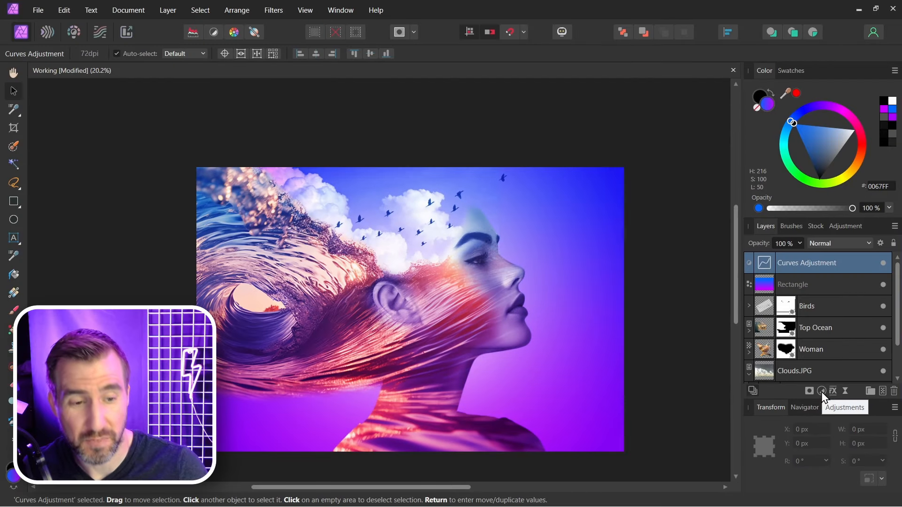
pyautogui.click(821, 391)
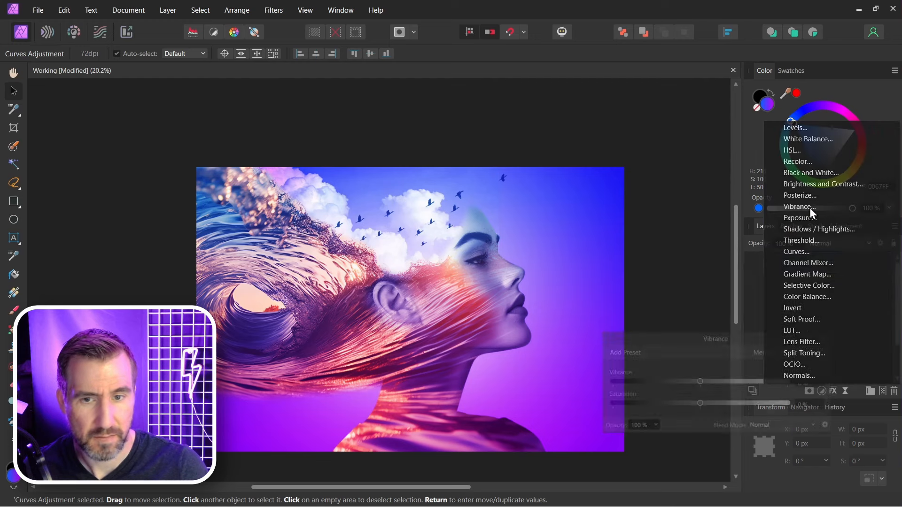
pyautogui.click(798, 207)
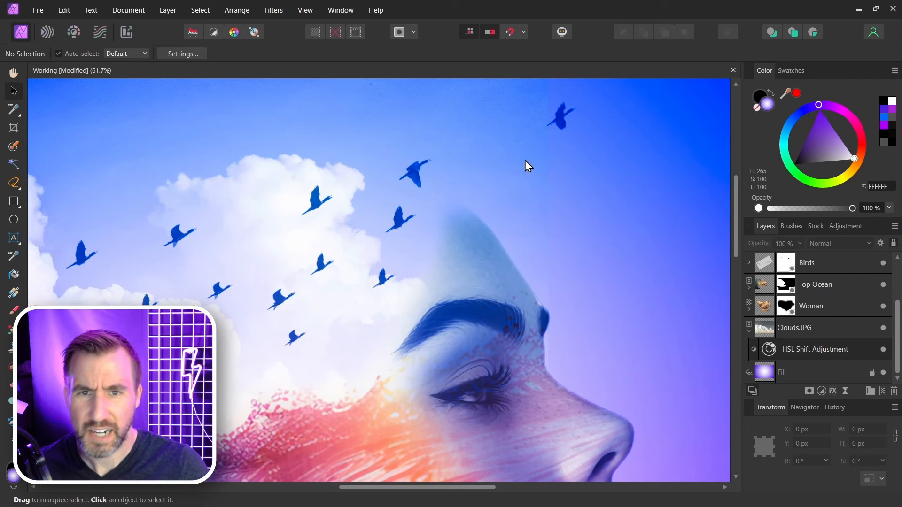
pyautogui.moveTo(463, 141)
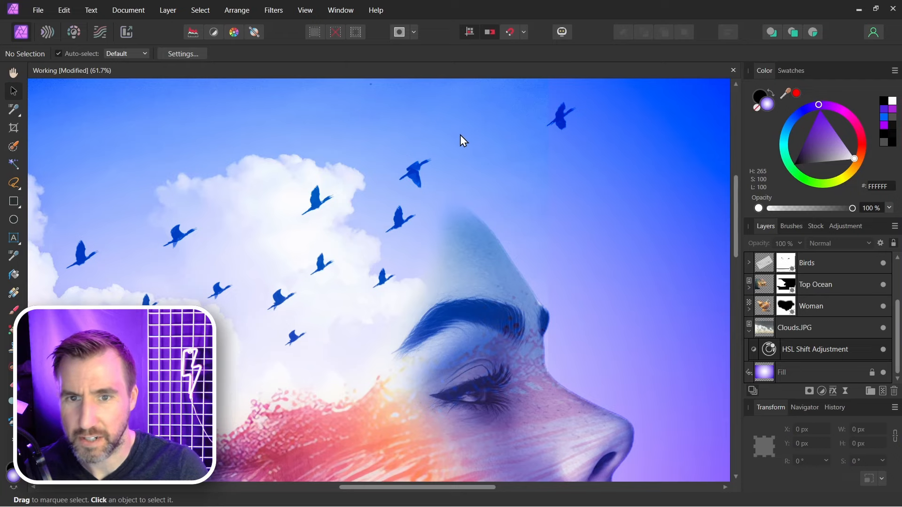
# Give the Clouds.JPG layer its own mask for painting away cloud edges.
pyautogui.click(796, 327)
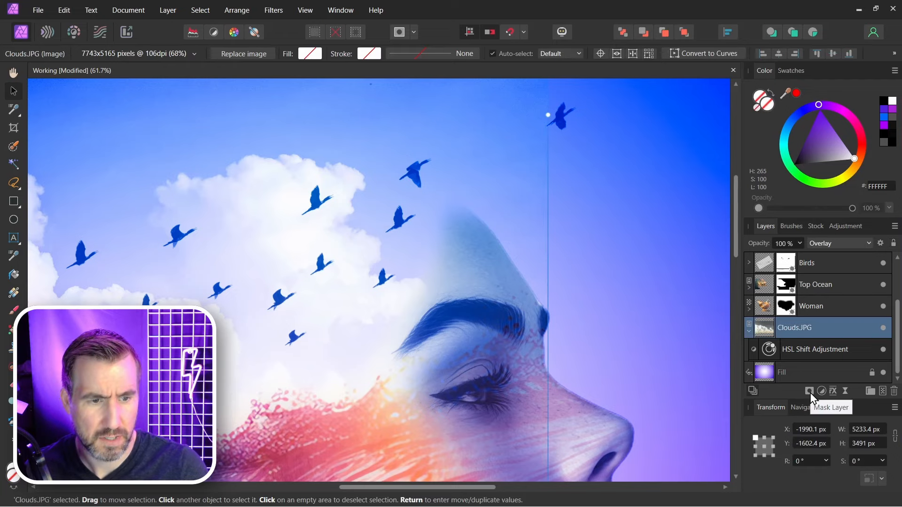
pyautogui.click(809, 391)
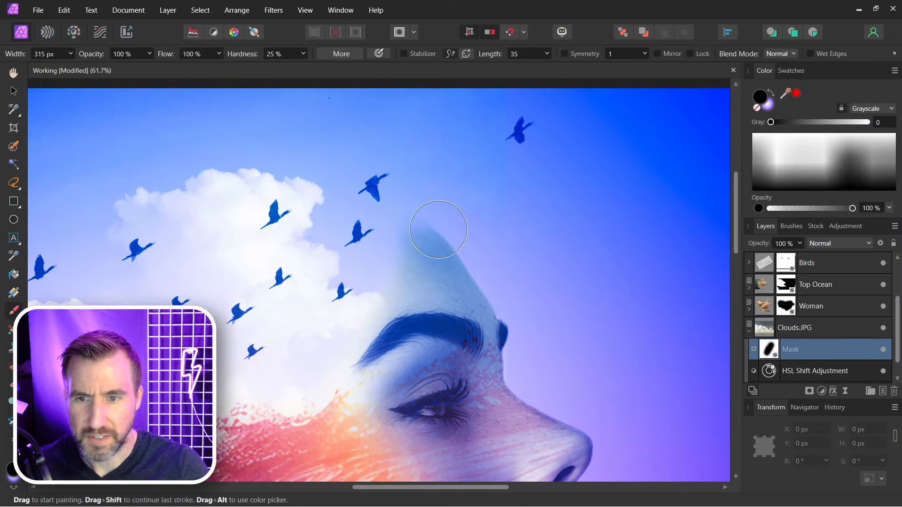